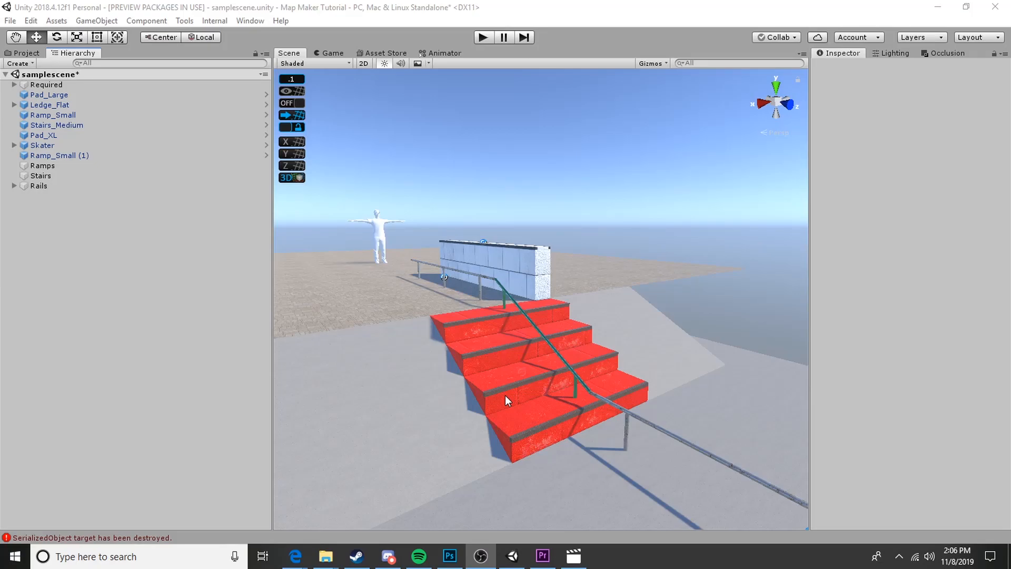
{"action": "mouse_move", "coordinate": [647, 322]}
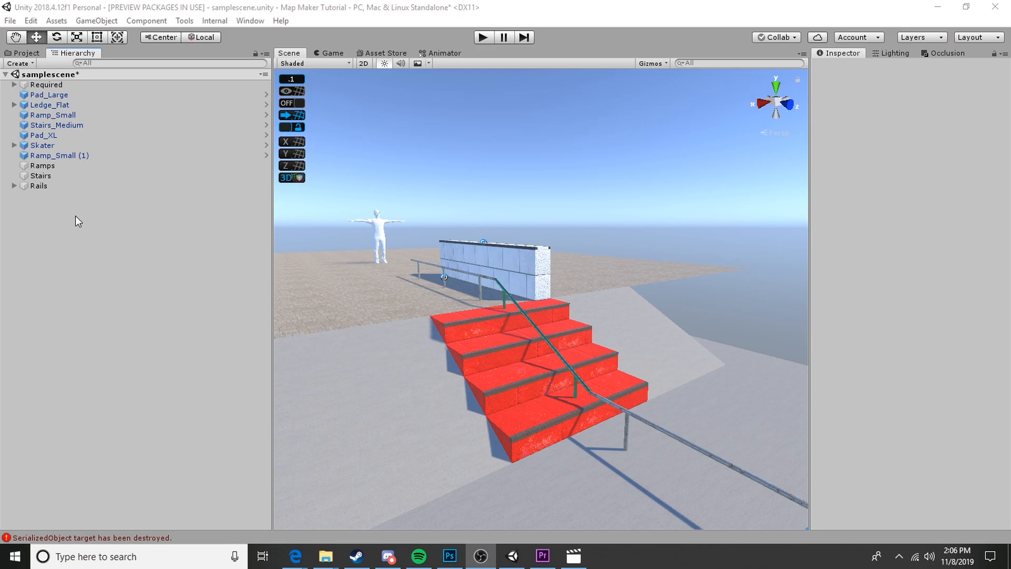
- Expand the Rails group to show Rail_Round_Flat (1), Rail_Round_Down_Small and Rail_Round_Flat, then browse the Scenes folder
{"action": "left_click", "coordinate": [38, 185]}
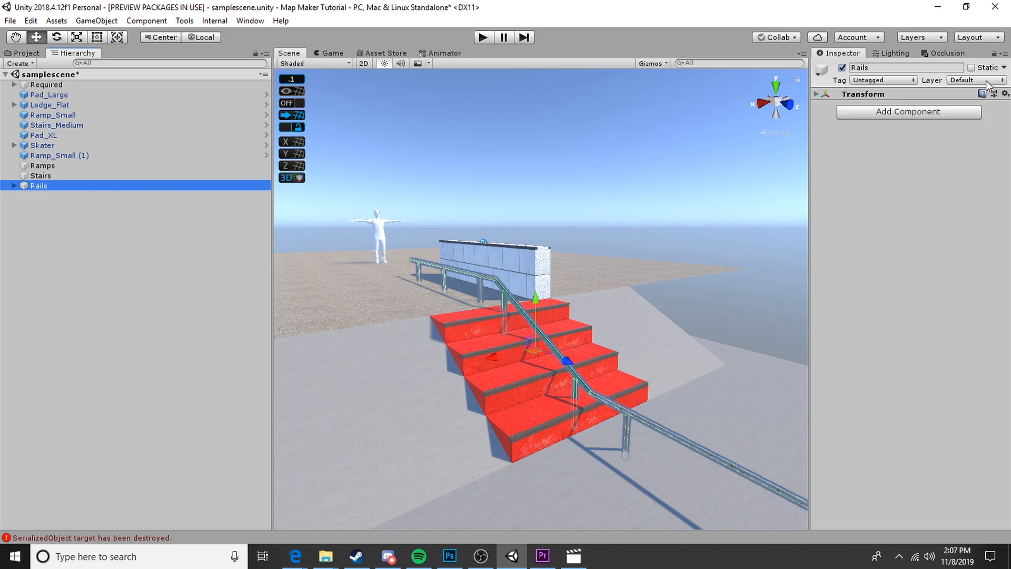
{"action": "left_click", "coordinate": [14, 188]}
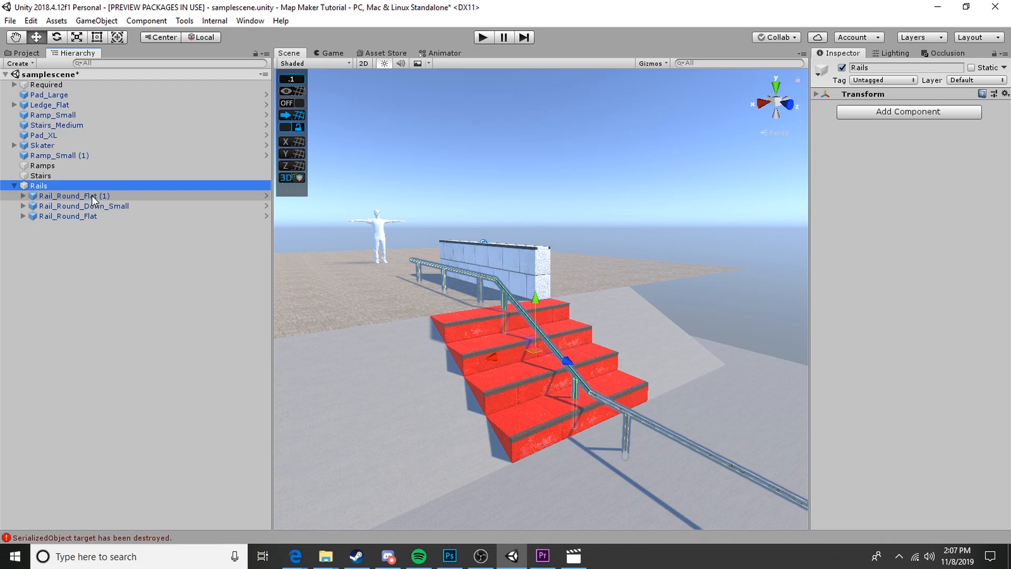
{"action": "mouse_move", "coordinate": [79, 203]}
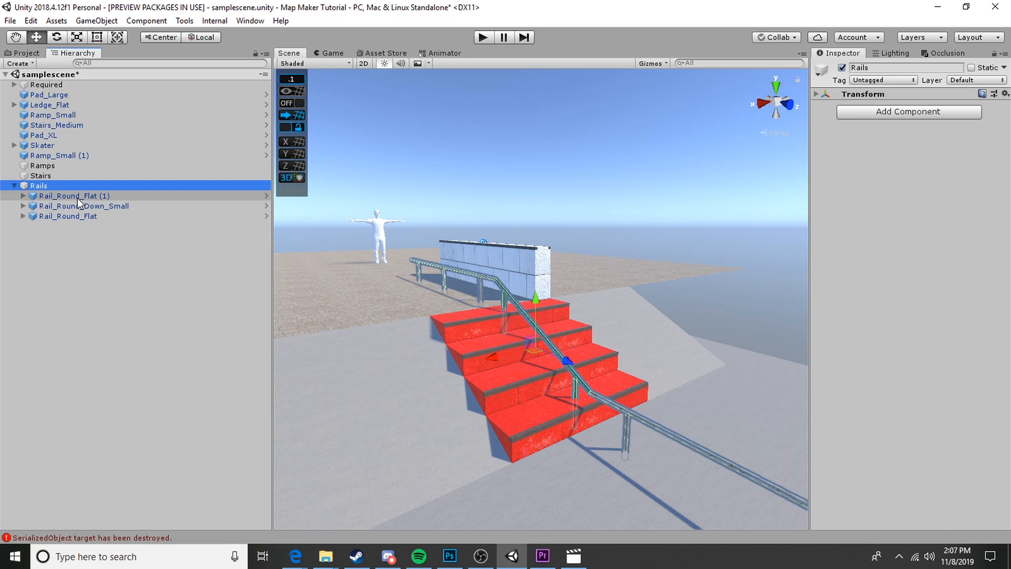
{"action": "left_click", "coordinate": [25, 52]}
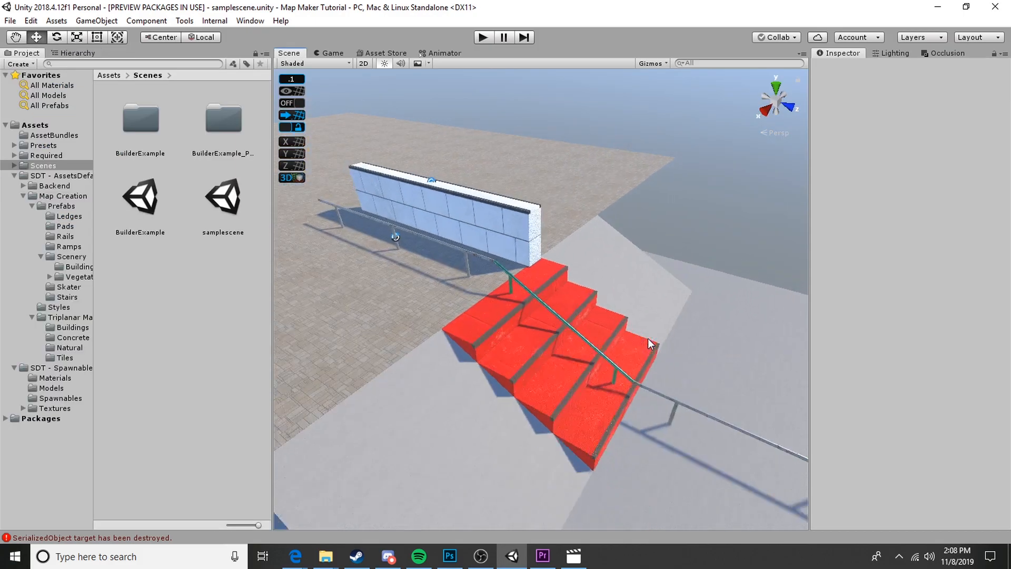
- Check Tags & Layers shows Grindable on layer 12, then inspect the flat rail's capsule colliders
{"action": "left_click", "coordinate": [548, 335]}
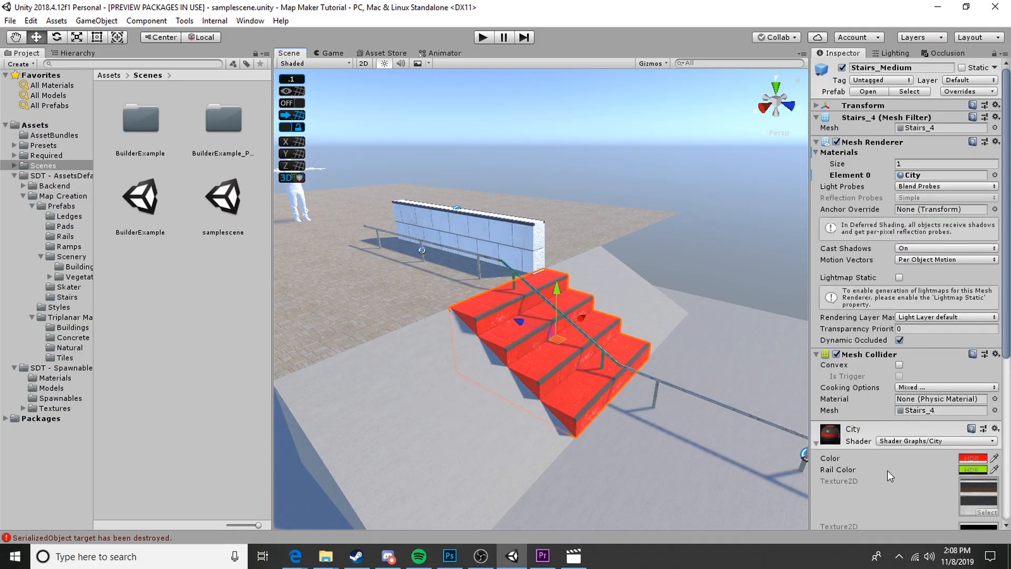
{"action": "left_click", "coordinate": [620, 348]}
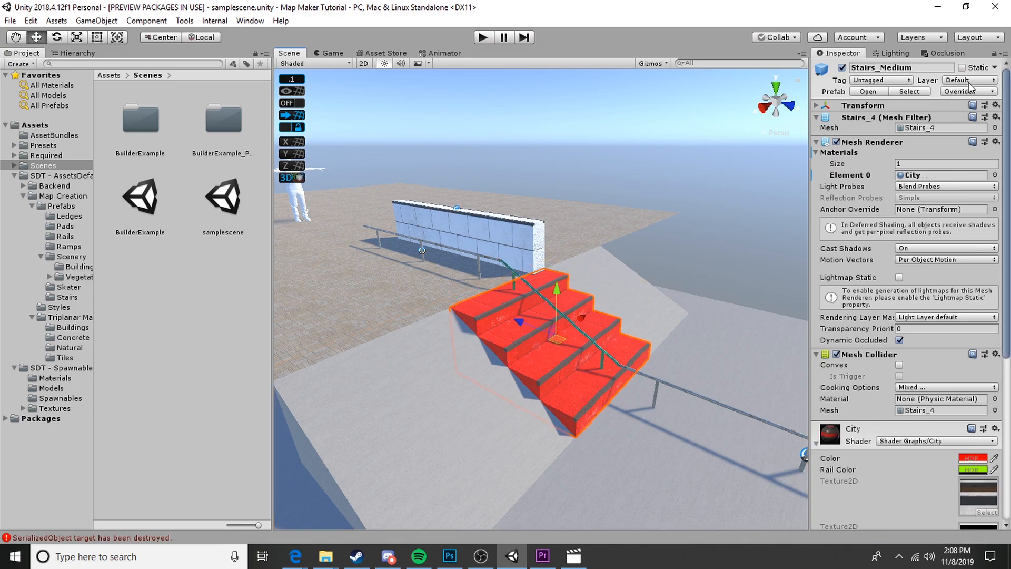
{"action": "left_click", "coordinate": [967, 79]}
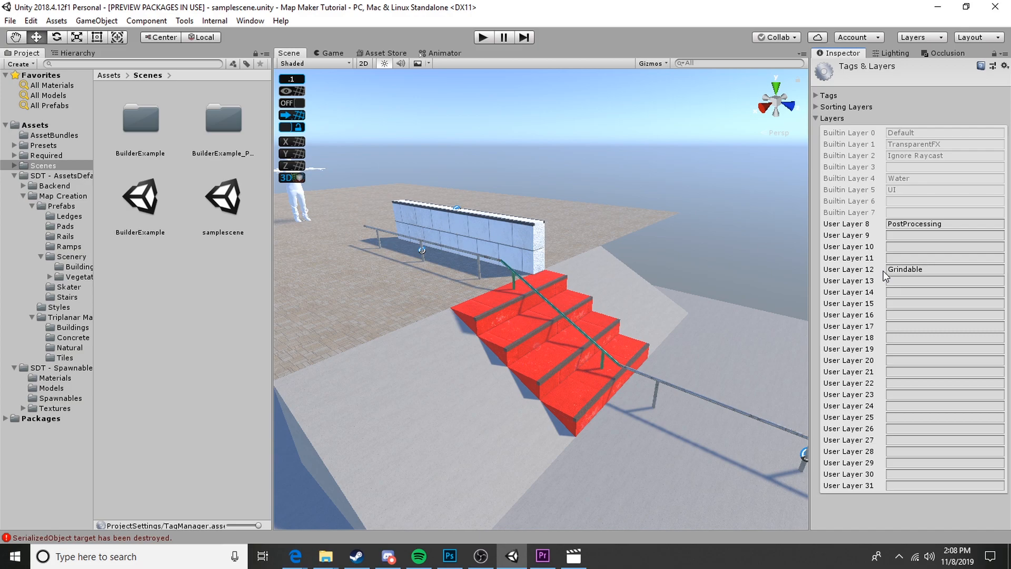
{"action": "mouse_move", "coordinate": [871, 272]}
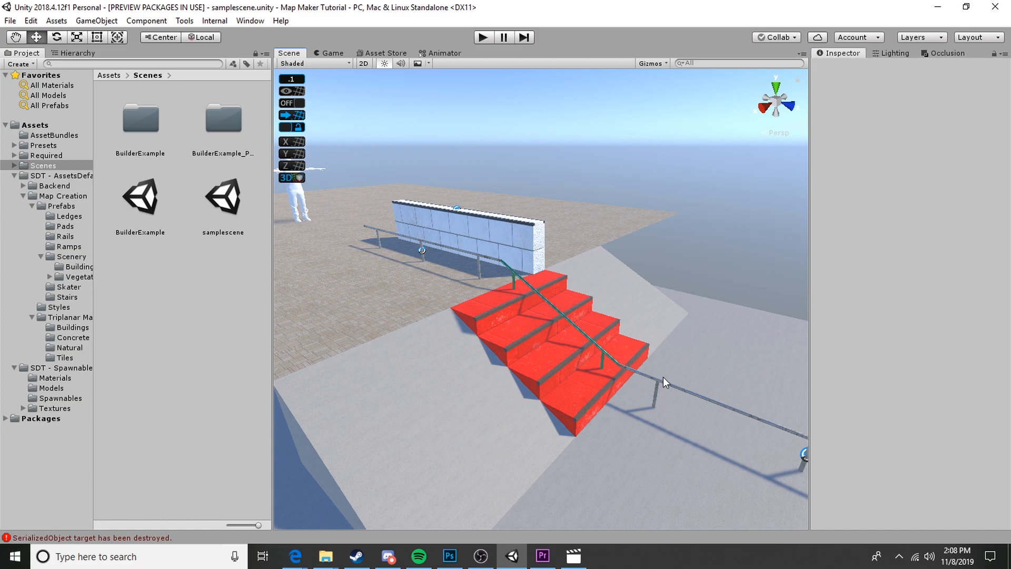
{"action": "left_click", "coordinate": [645, 368]}
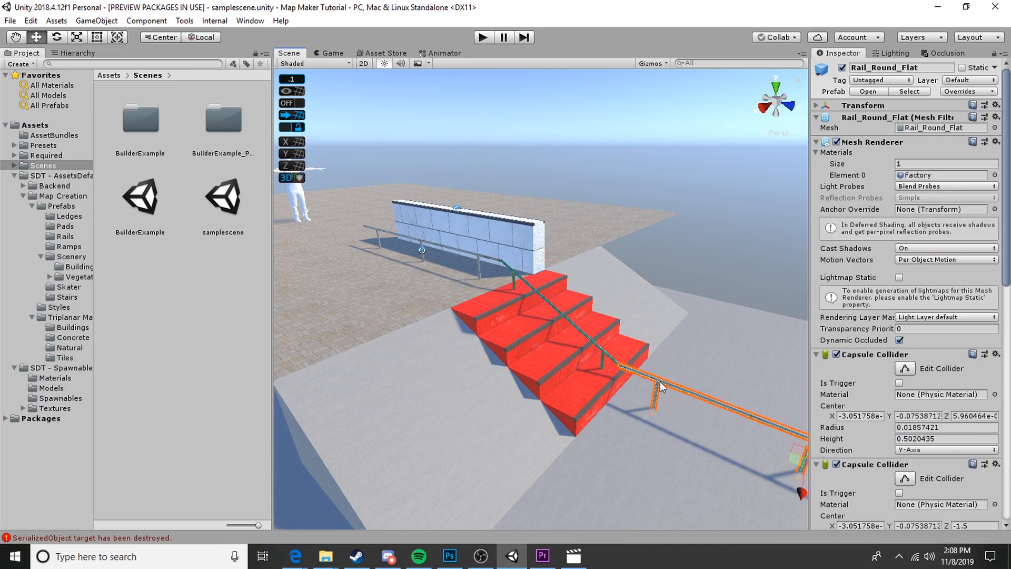
{"action": "mouse_move", "coordinate": [143, 99]}
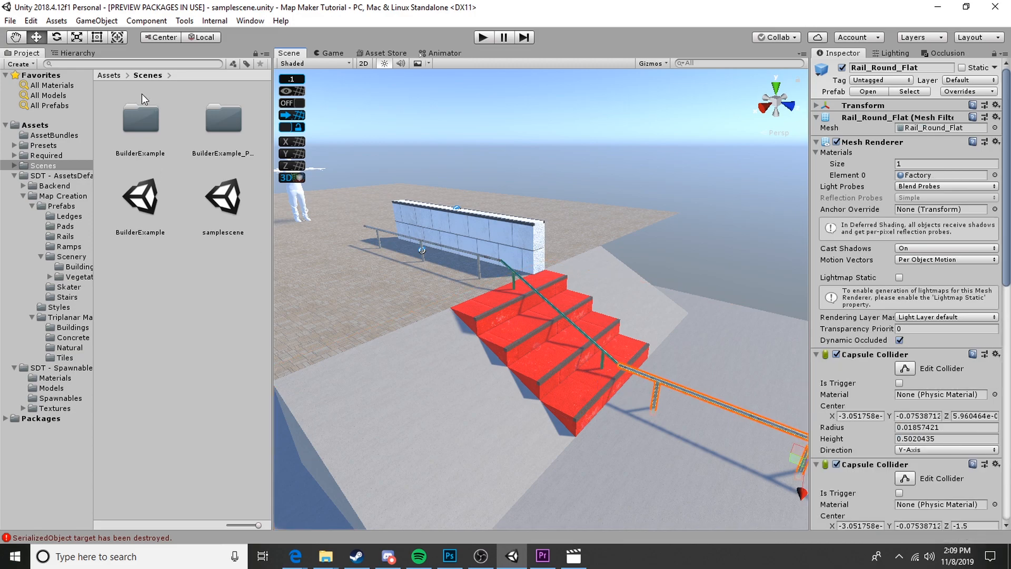
{"action": "left_click", "coordinate": [77, 52]}
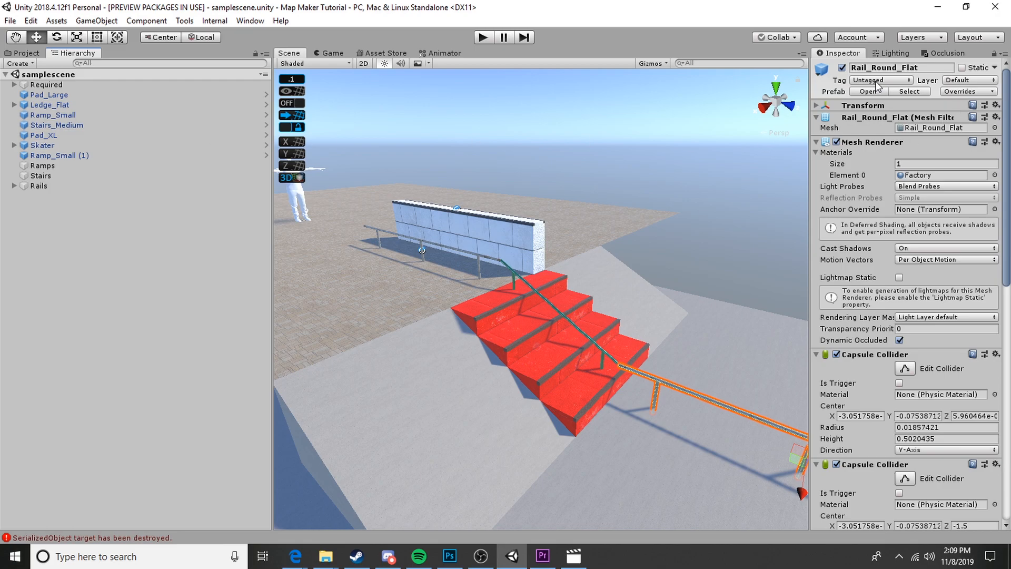
- Review the flat rail's tag list entries: Metal, Concrete and the removed third tag
{"action": "left_click", "coordinate": [879, 79]}
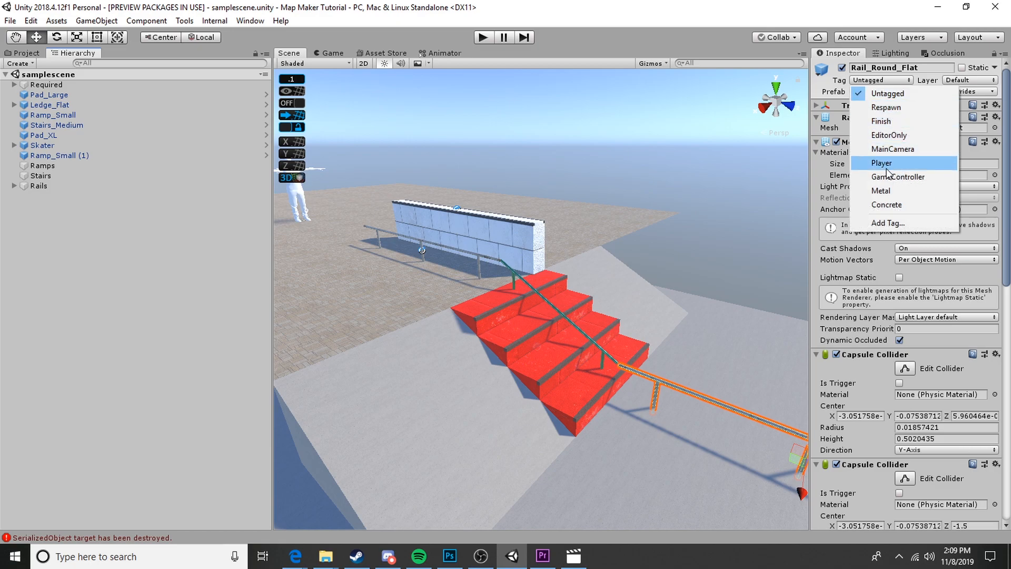
{"action": "mouse_move", "coordinate": [888, 222]}
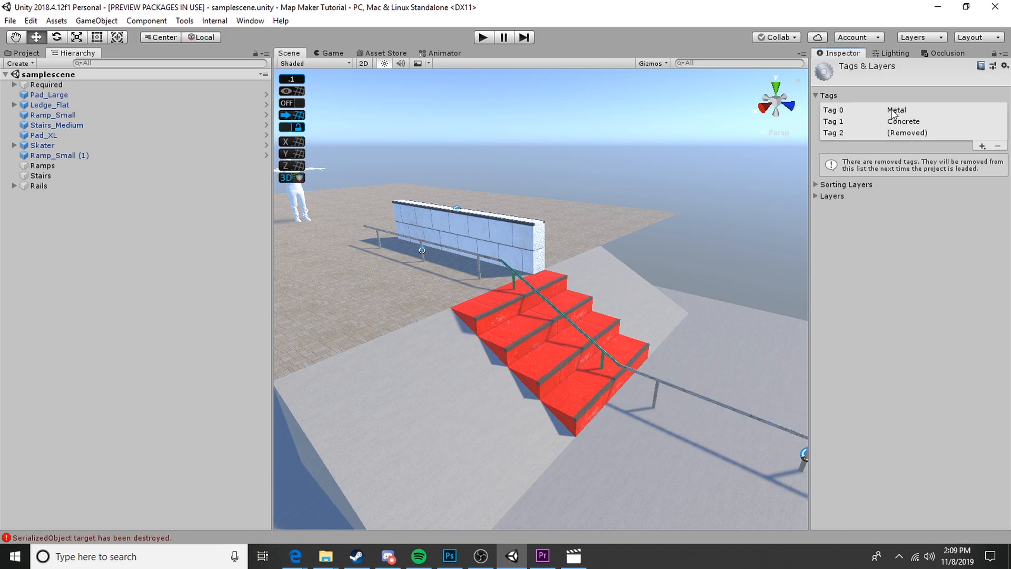
{"action": "left_click", "coordinate": [903, 133]}
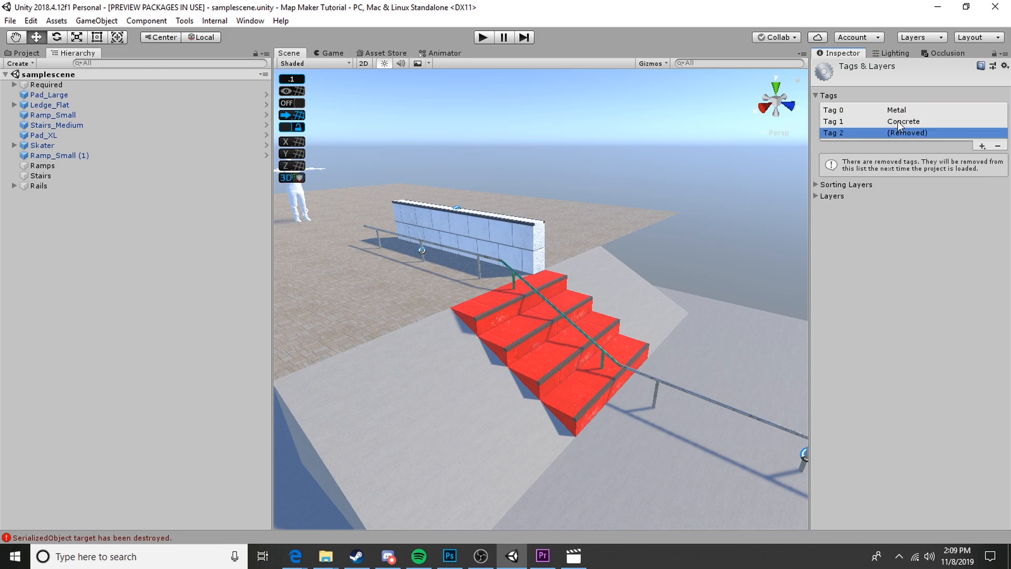
{"action": "left_click", "coordinate": [902, 122]}
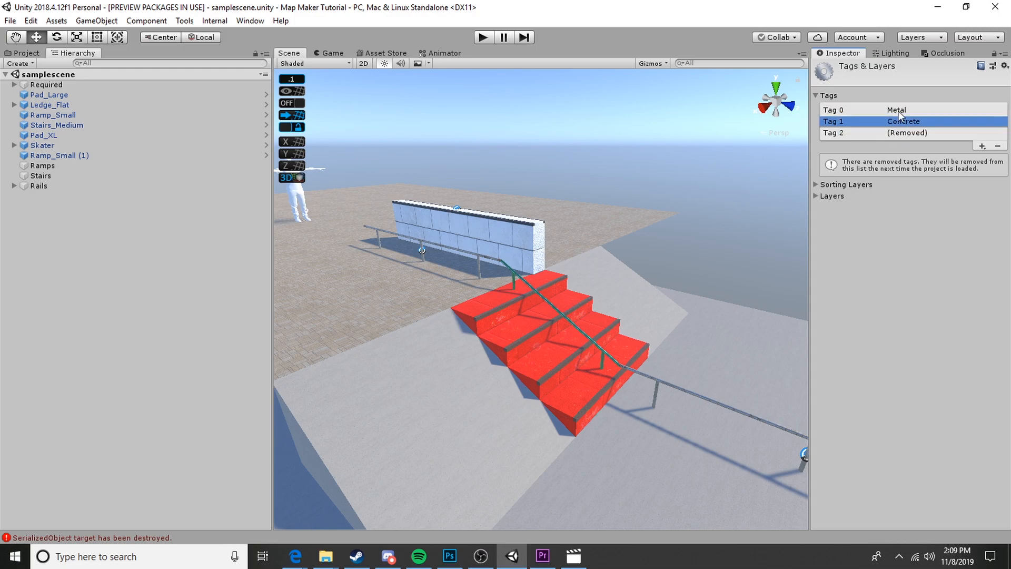
{"action": "left_click", "coordinate": [896, 110]}
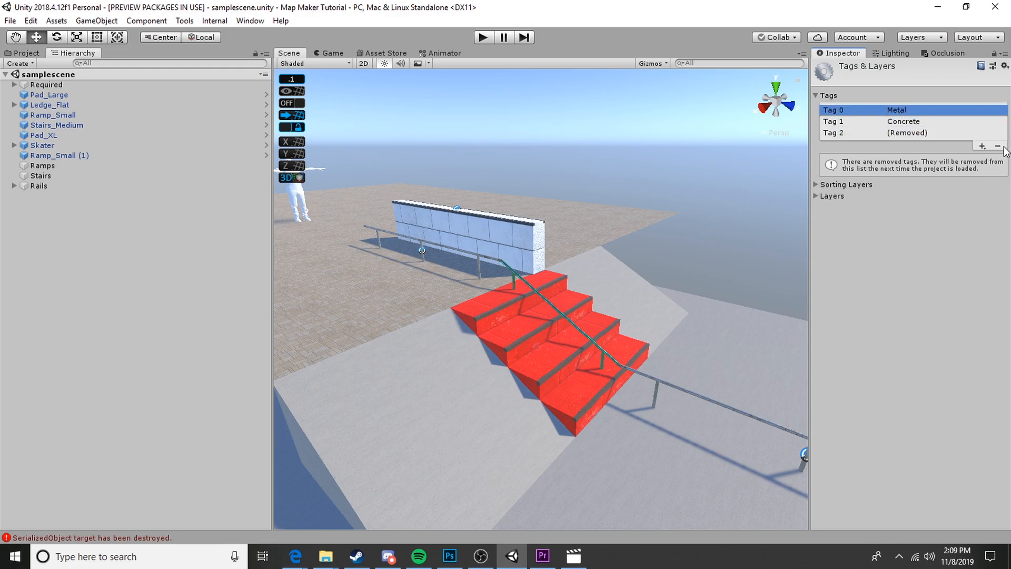
{"action": "mouse_move", "coordinate": [998, 145]}
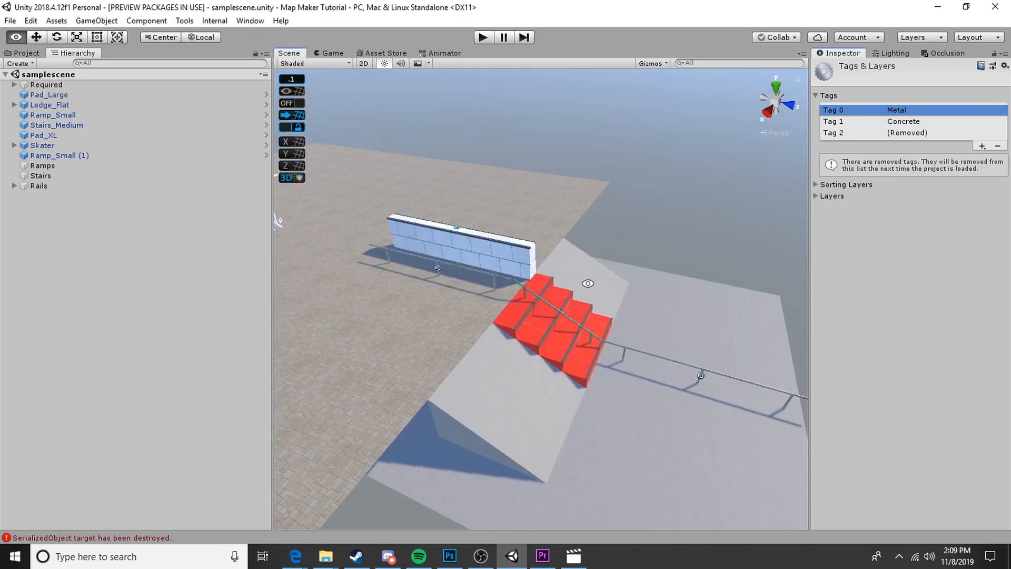
- Delete the ledge and stairs, then clear the old tags from the Ramp_Small tag settings
{"action": "left_click", "coordinate": [452, 246]}
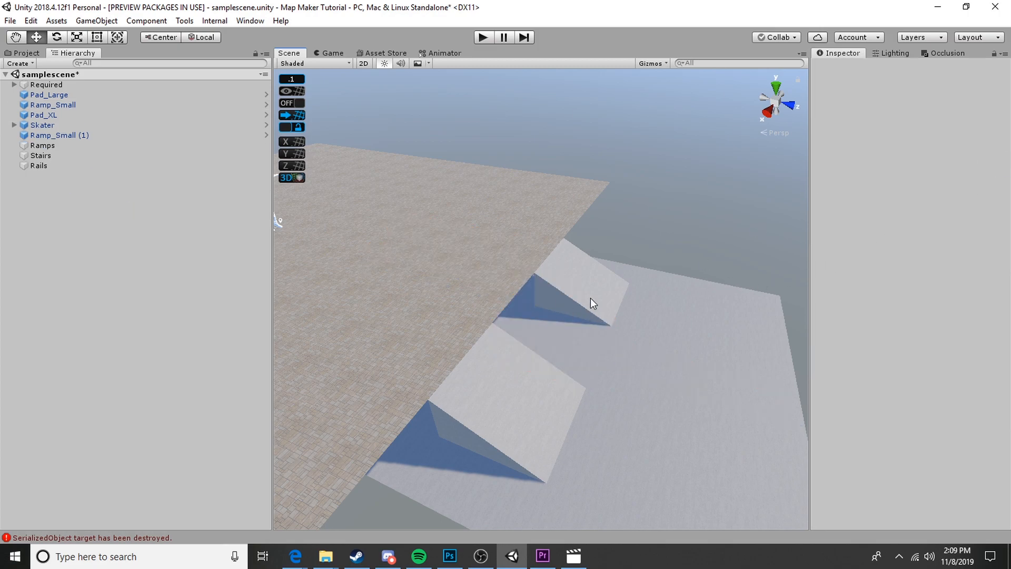
{"action": "left_click", "coordinate": [883, 79]}
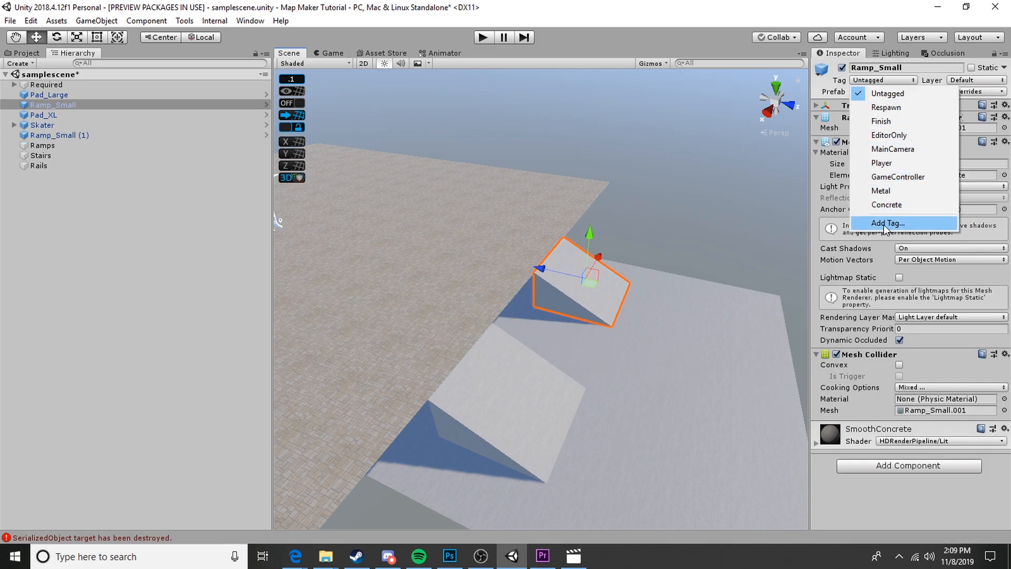
{"action": "left_click", "coordinate": [888, 222]}
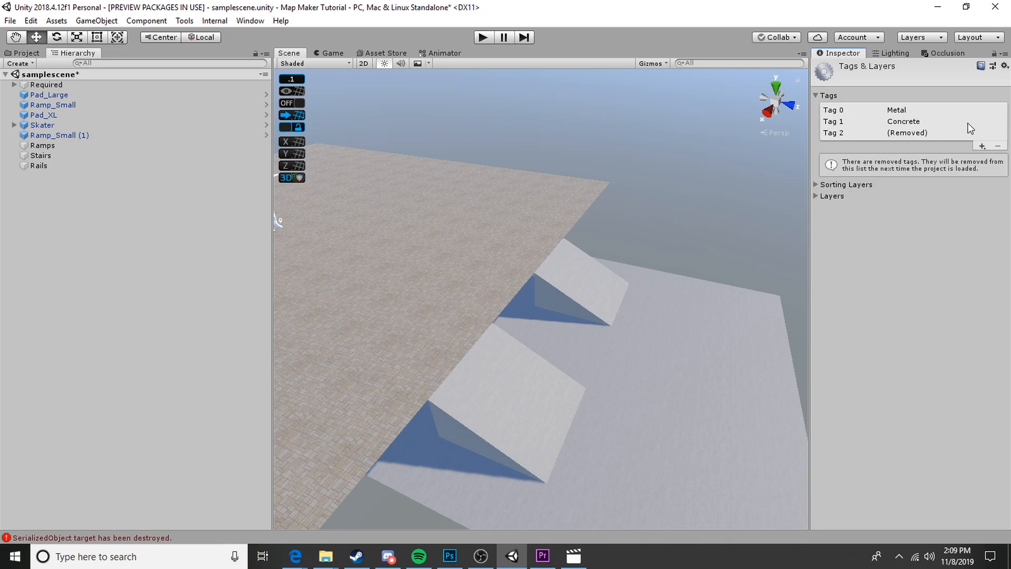
{"action": "left_click", "coordinate": [998, 145]}
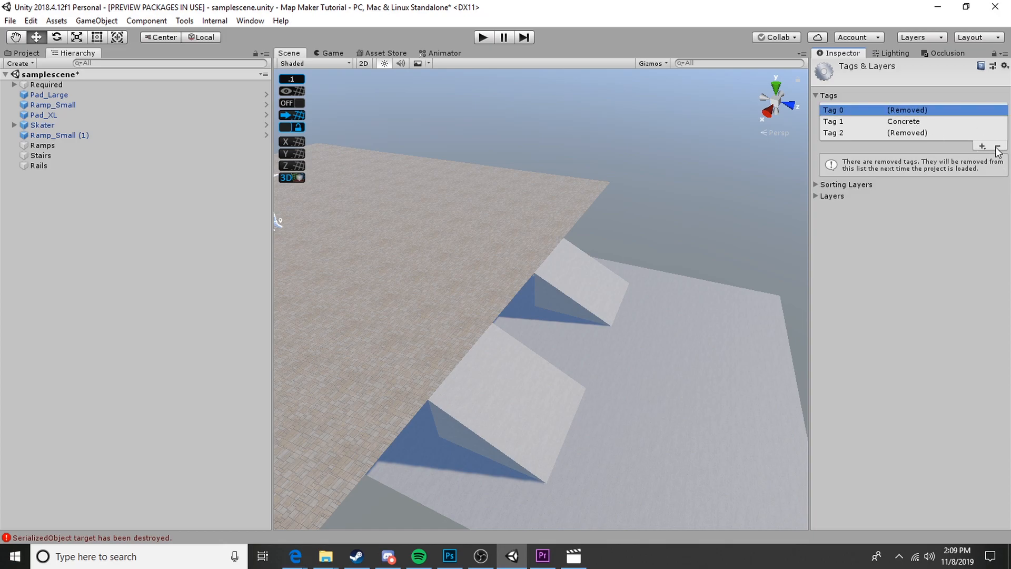
{"action": "left_click", "coordinate": [983, 146]}
{"action": "type", "text": "C"}
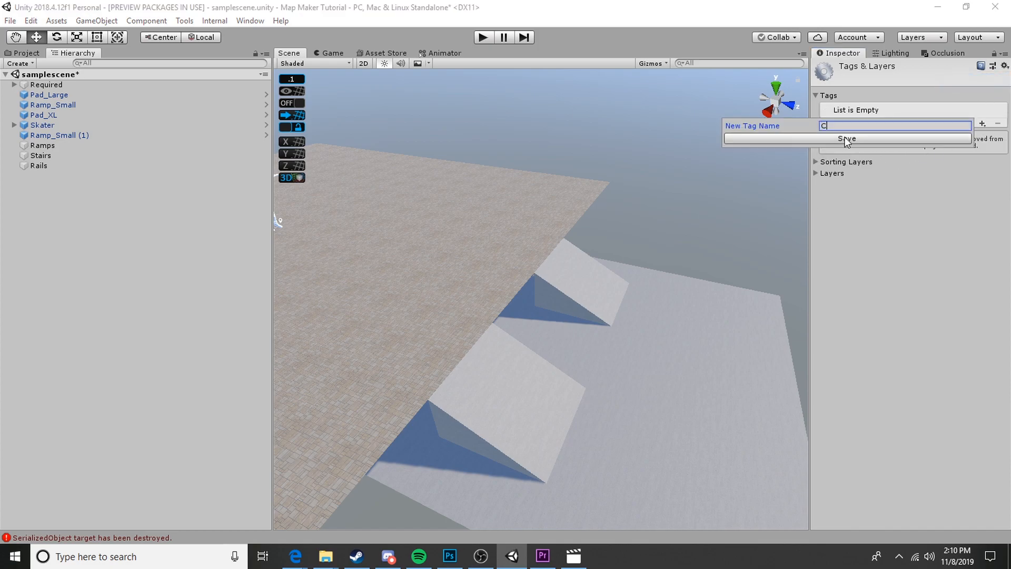
- Add the Concrete, Wood and Metal tags, save, and return to the lower small ramp
{"action": "left_click", "coordinate": [847, 139]}
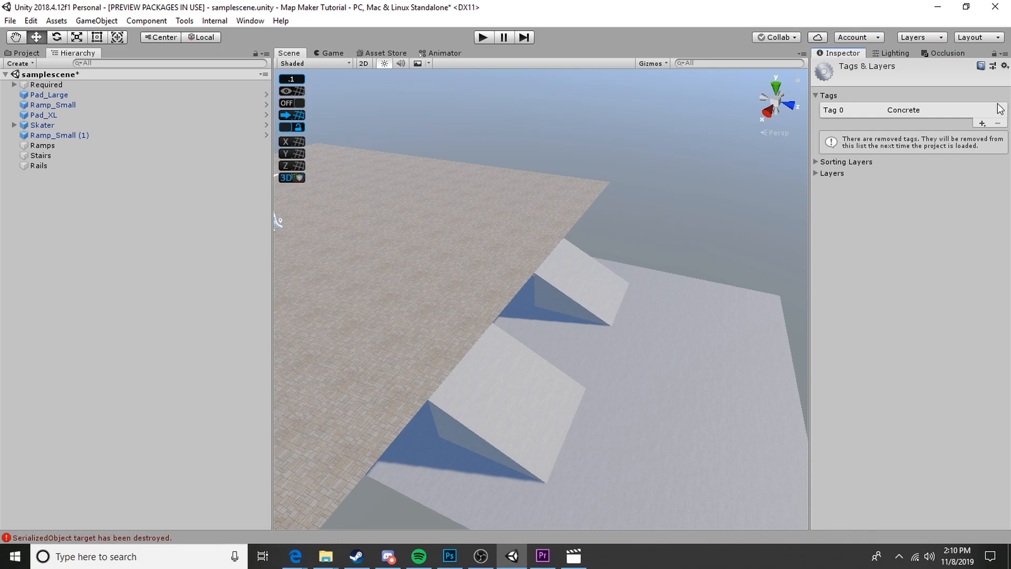
{"action": "mouse_move", "coordinate": [982, 125]}
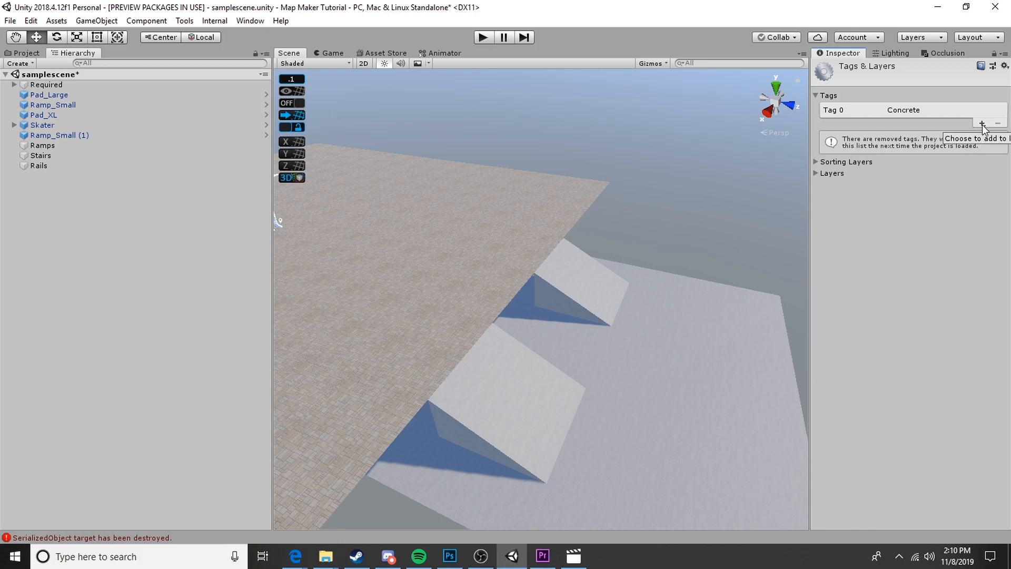
{"action": "left_click", "coordinate": [981, 123]}
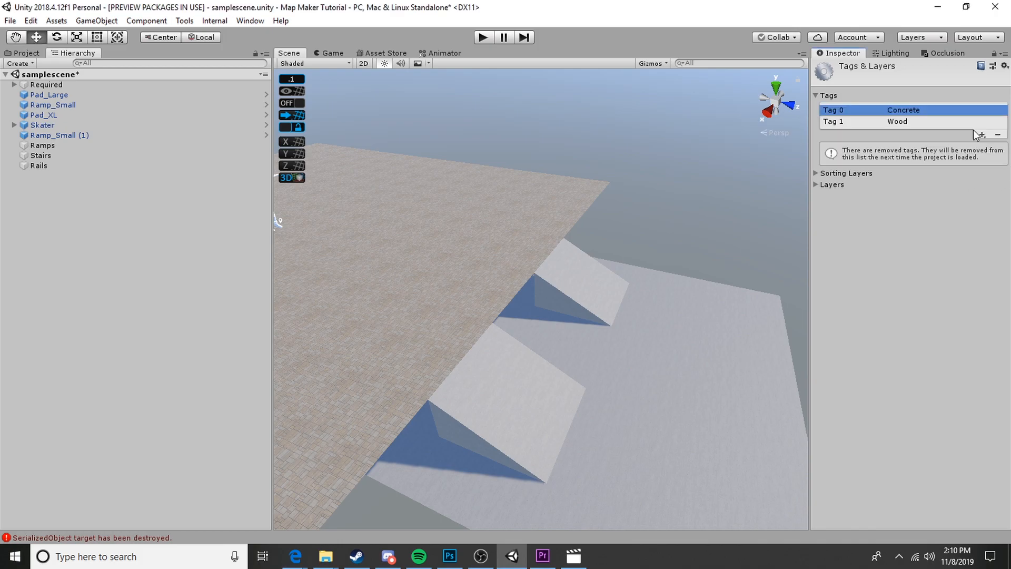
{"action": "left_click", "coordinate": [982, 134]}
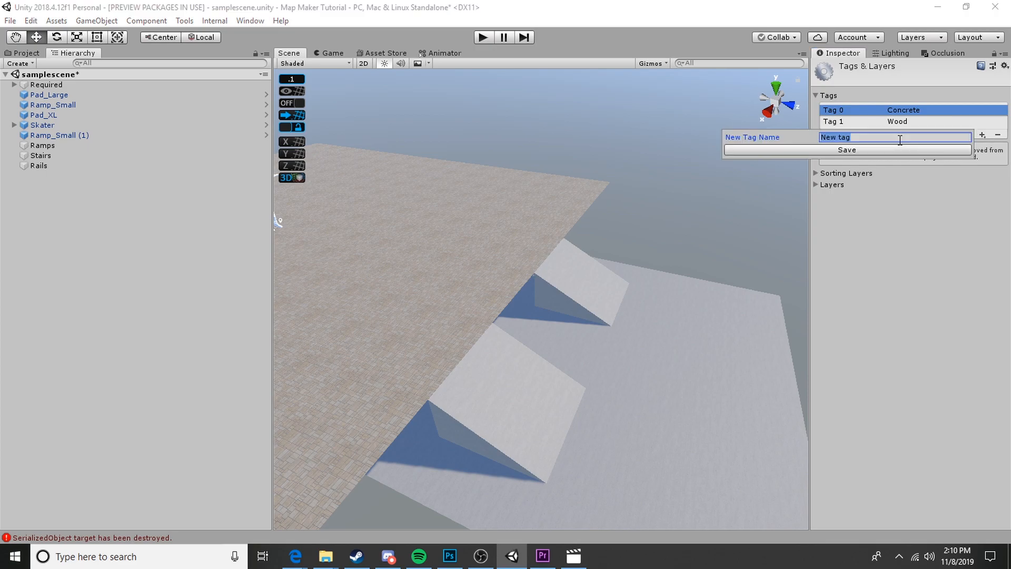
{"action": "left_click", "coordinate": [847, 148]}
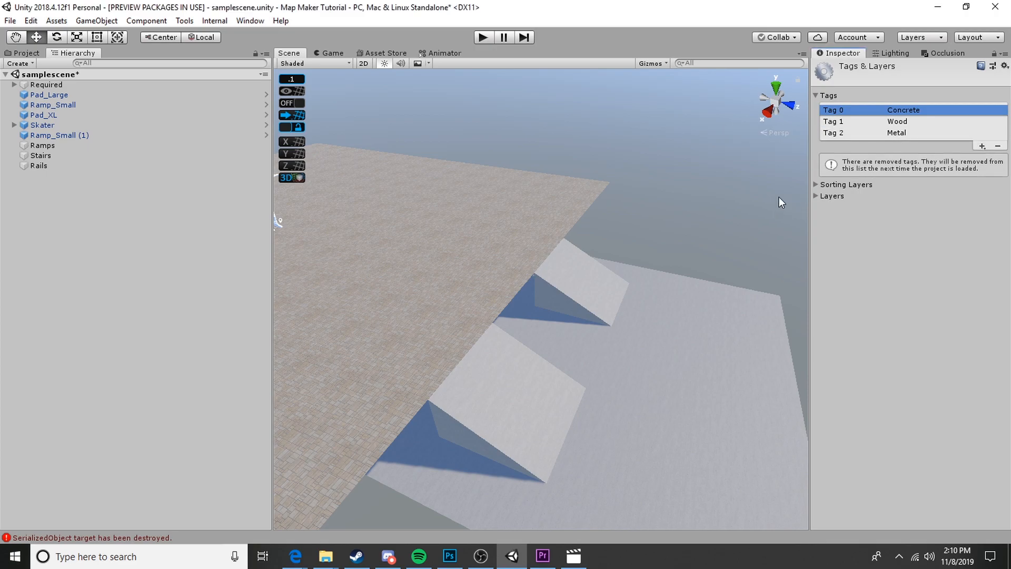
{"action": "left_click", "coordinate": [59, 136]}
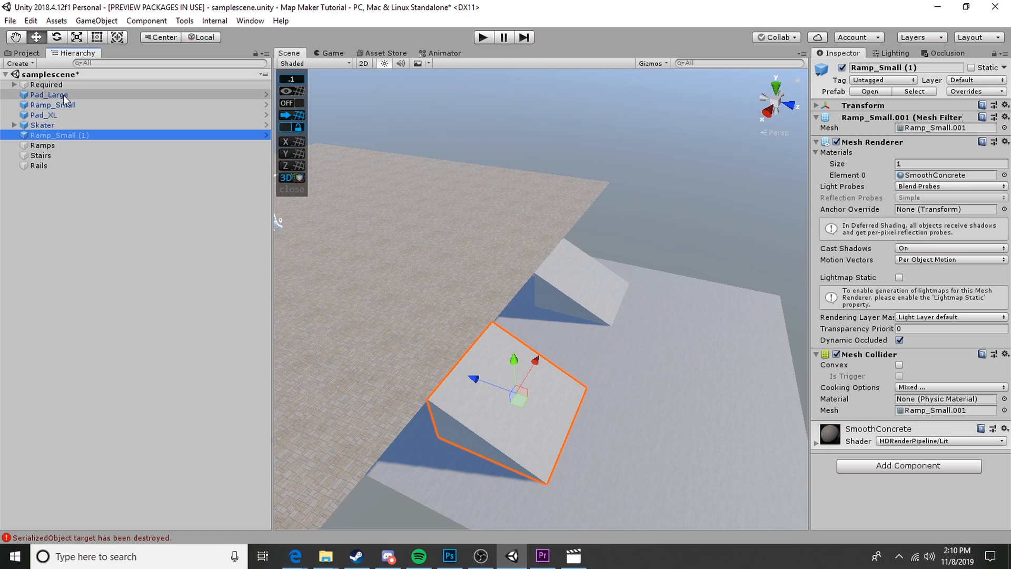
{"action": "left_click", "coordinate": [24, 52]}
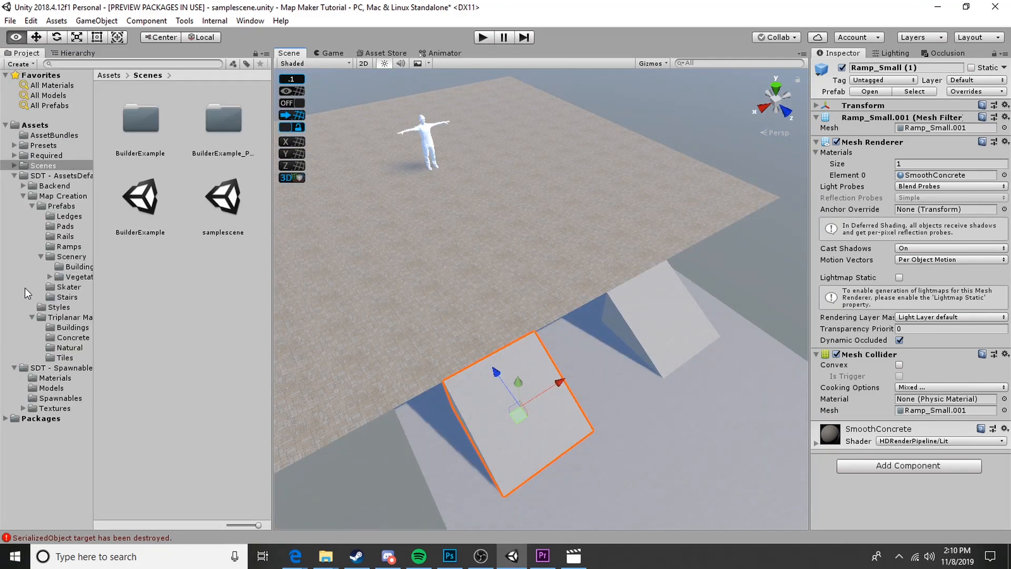
- Place Rail_Round_Down_Small over the stairs between the two flat rails
{"action": "left_click", "coordinate": [66, 236]}
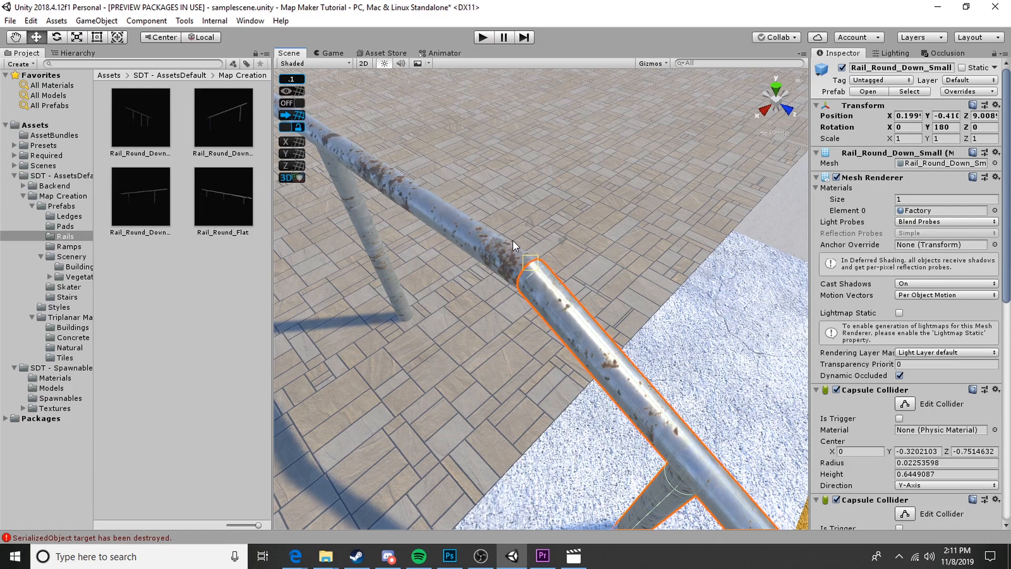
{"action": "mouse_move", "coordinate": [538, 268]}
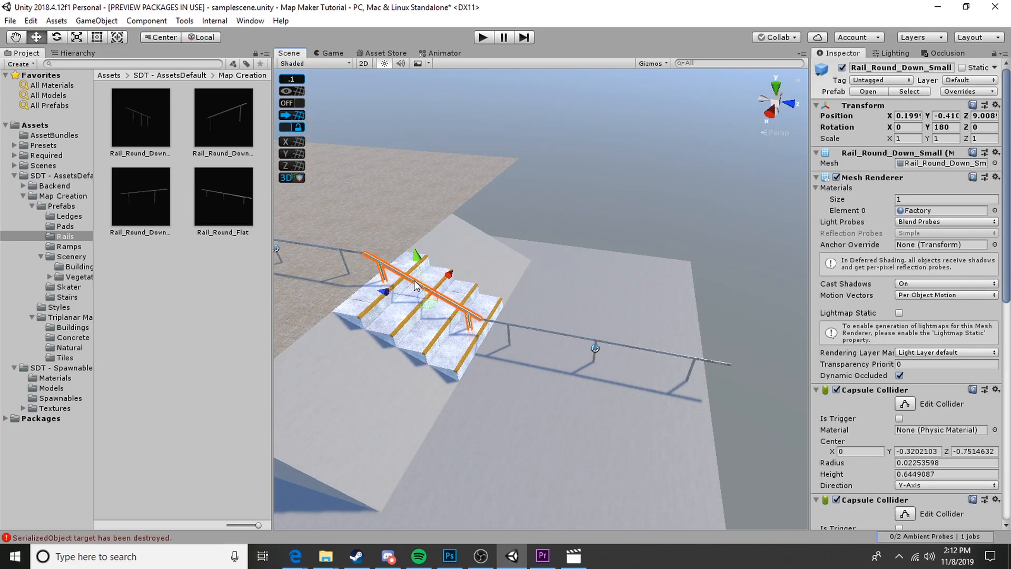
{"action": "left_click", "coordinate": [77, 52]}
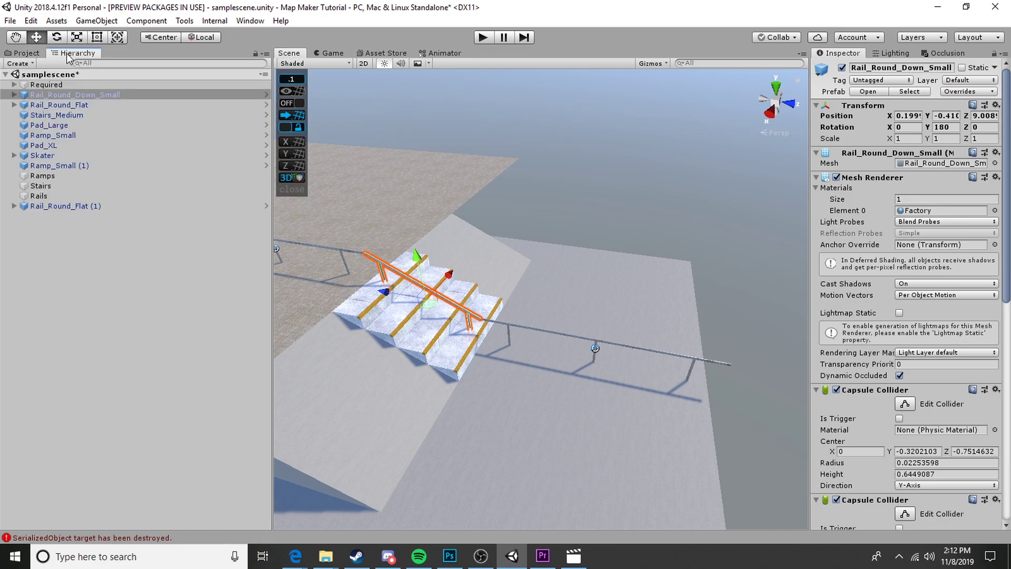
- Check each rail's Grind child, then parent Rail_Round_Flat, Rail_Round_Flat (1) and Rail_Round_Down_Small under Rails
{"action": "left_click", "coordinate": [50, 104]}
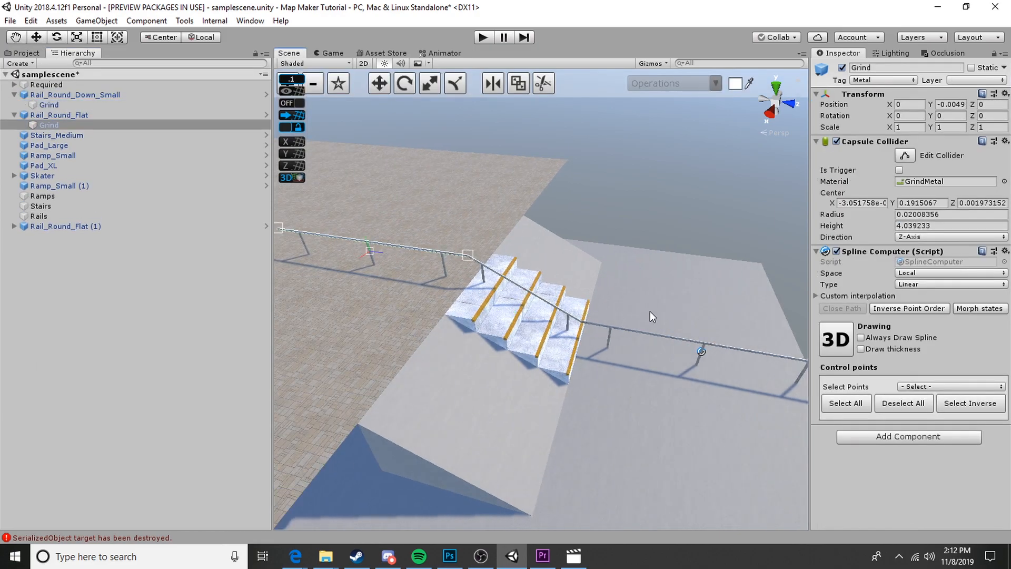
{"action": "left_click", "coordinate": [48, 146]}
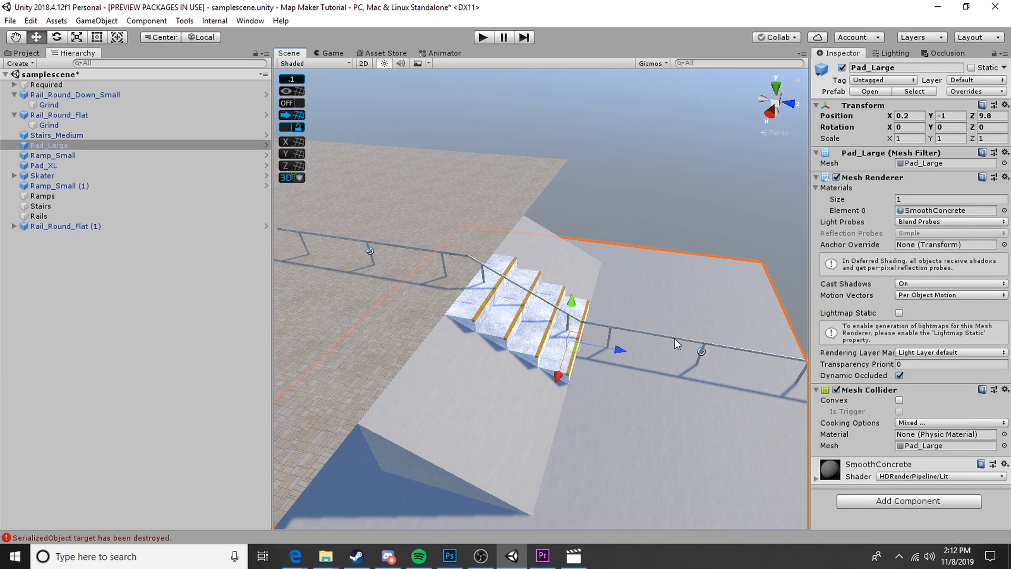
{"action": "left_click", "coordinate": [65, 226]}
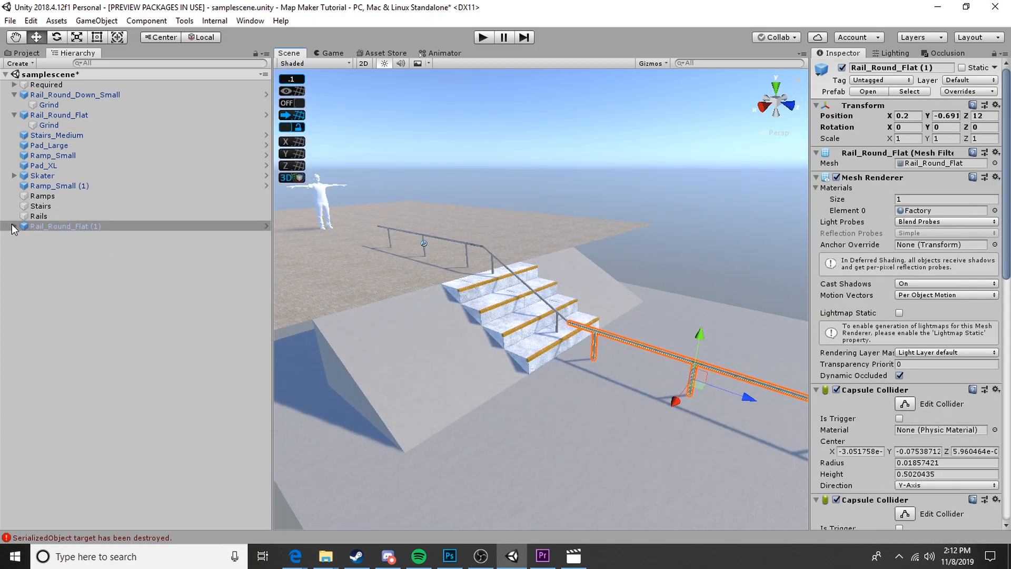
{"action": "left_click", "coordinate": [49, 236]}
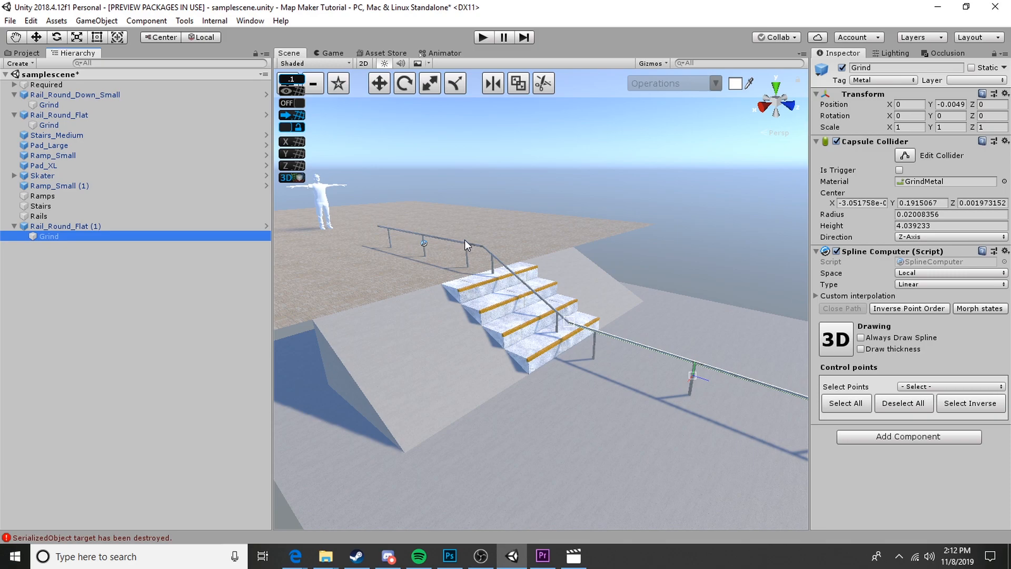
{"action": "mouse_move", "coordinate": [632, 349]}
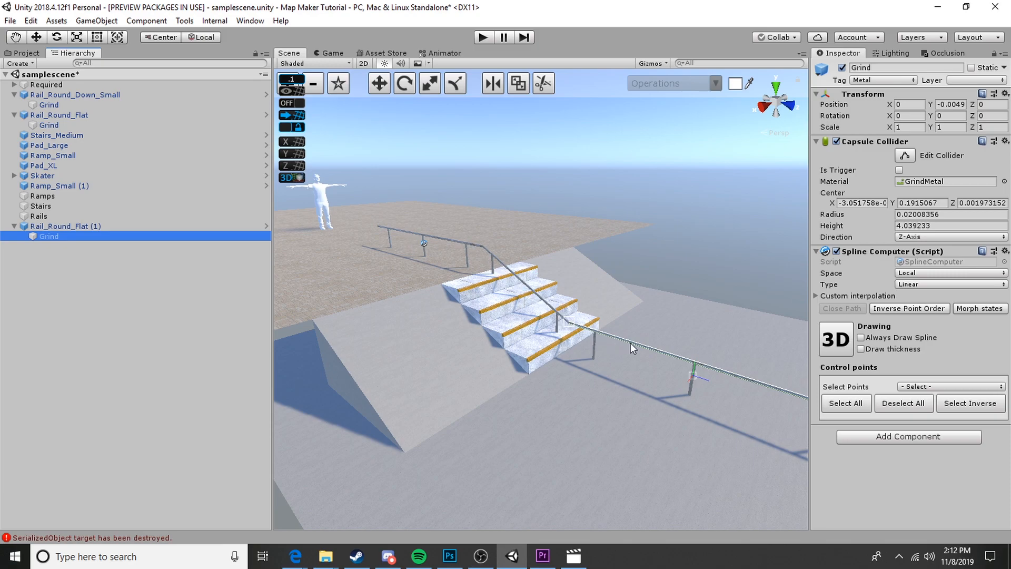
{"action": "mouse_move", "coordinate": [676, 334]}
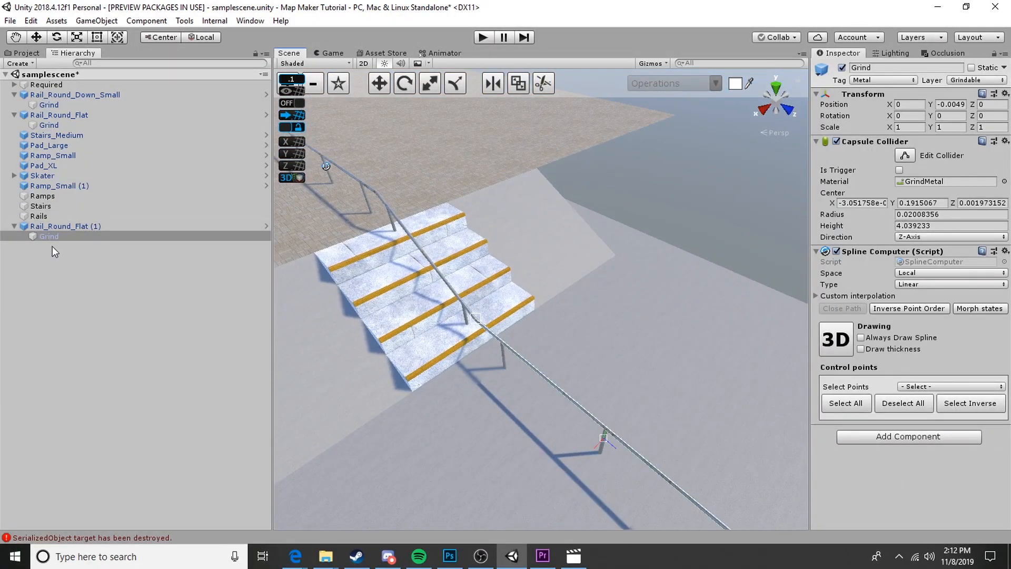
{"action": "left_click", "coordinate": [14, 225]}
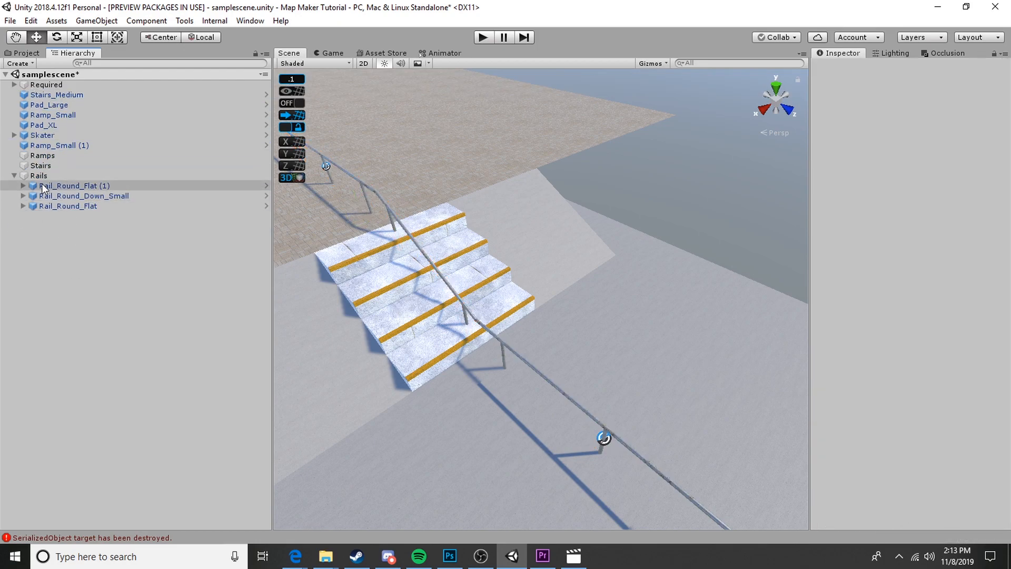
- Create an empty FDF group holding the three rails and an empty Grind object under Rails
{"action": "left_click", "coordinate": [38, 176]}
{"action": "type", "text": "FDF"}
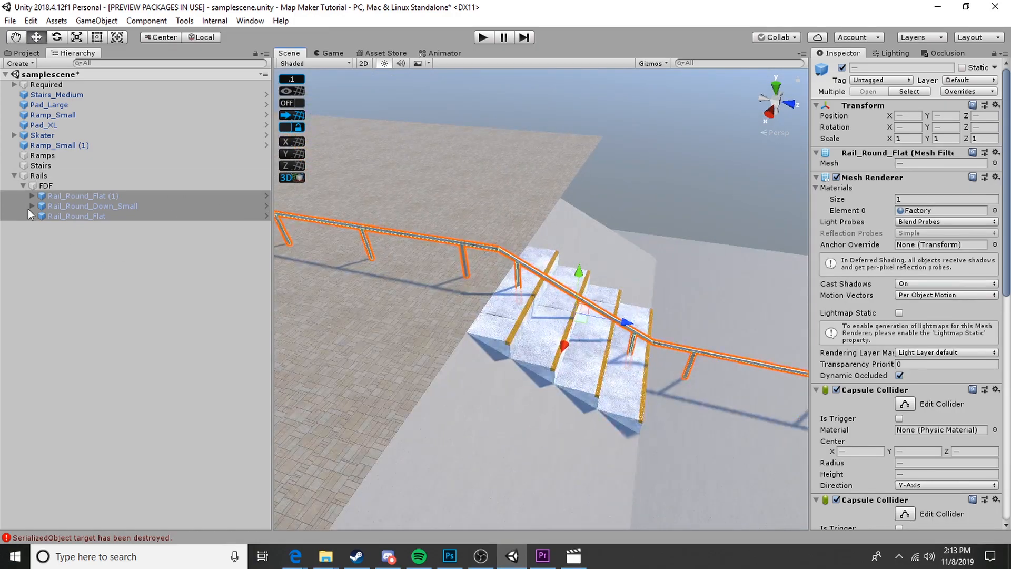
{"action": "left_click", "coordinate": [90, 275]}
{"action": "type", "text": "Grind"}
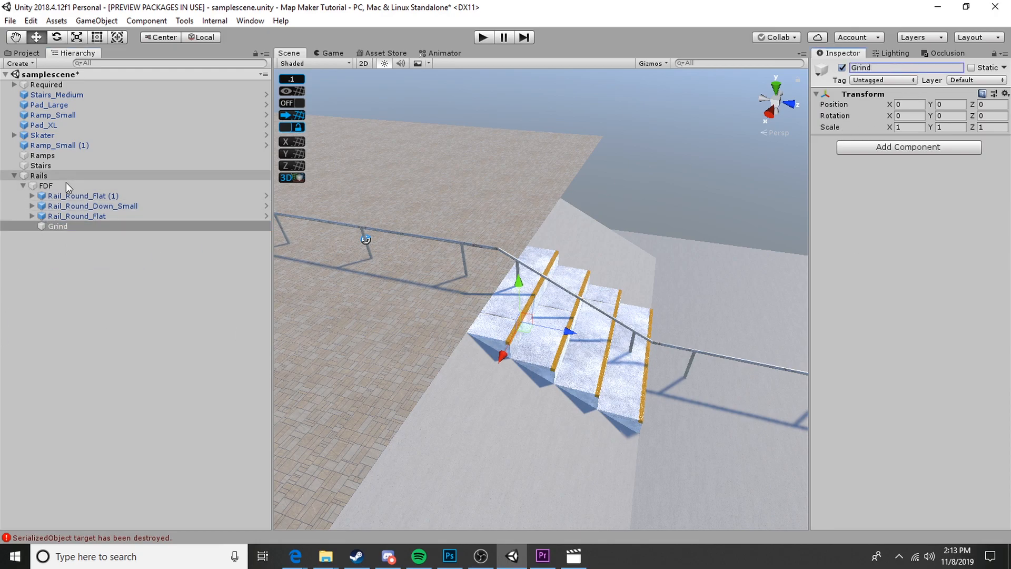
{"action": "left_click", "coordinate": [82, 196]}
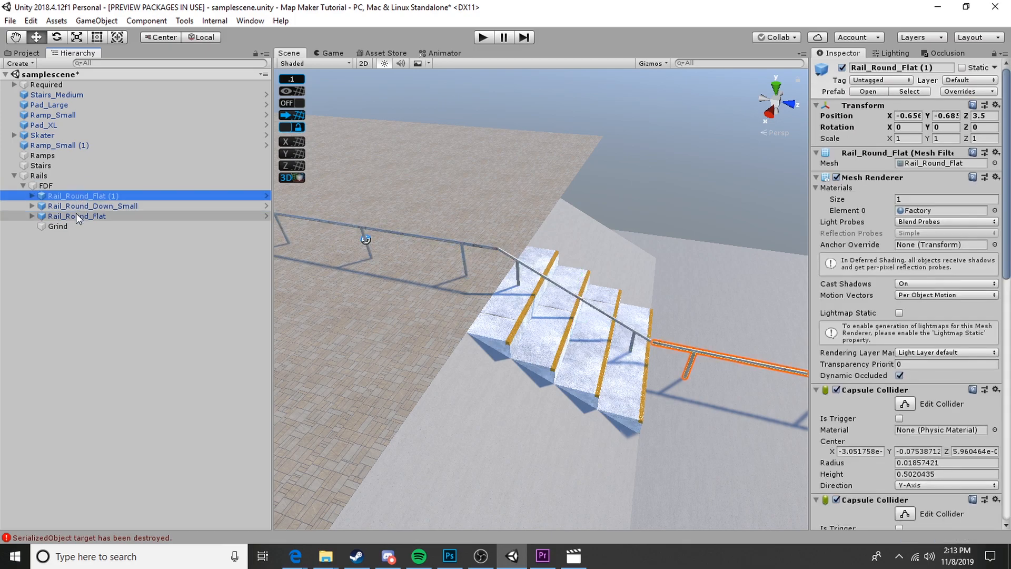
{"action": "right_click", "coordinate": [76, 216]}
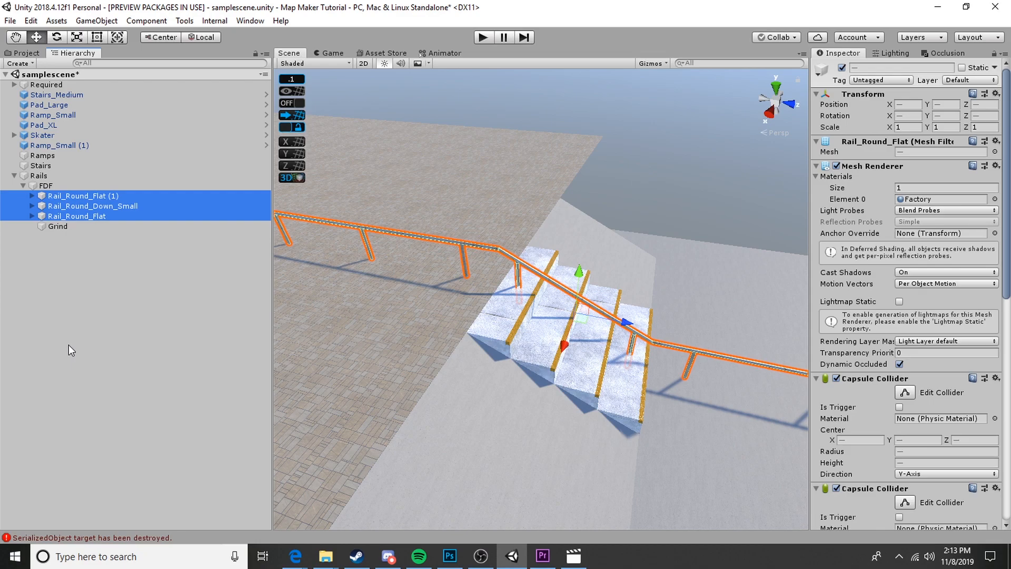
{"action": "left_click", "coordinate": [31, 196]}
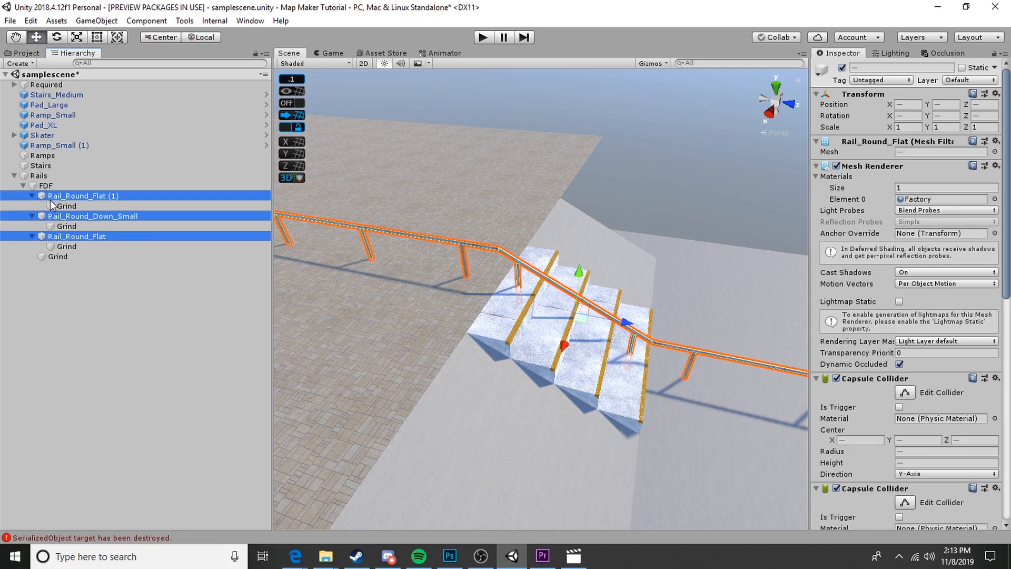
- Move all three rails' grind splines under the new Grind object and select it
{"action": "left_click", "coordinate": [66, 205]}
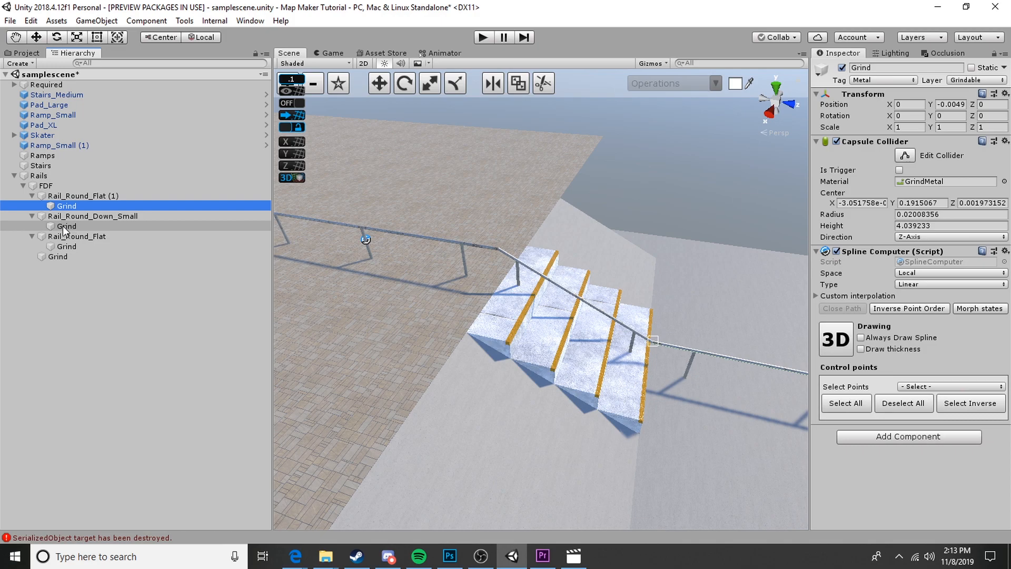
{"action": "left_click", "coordinate": [66, 226]}
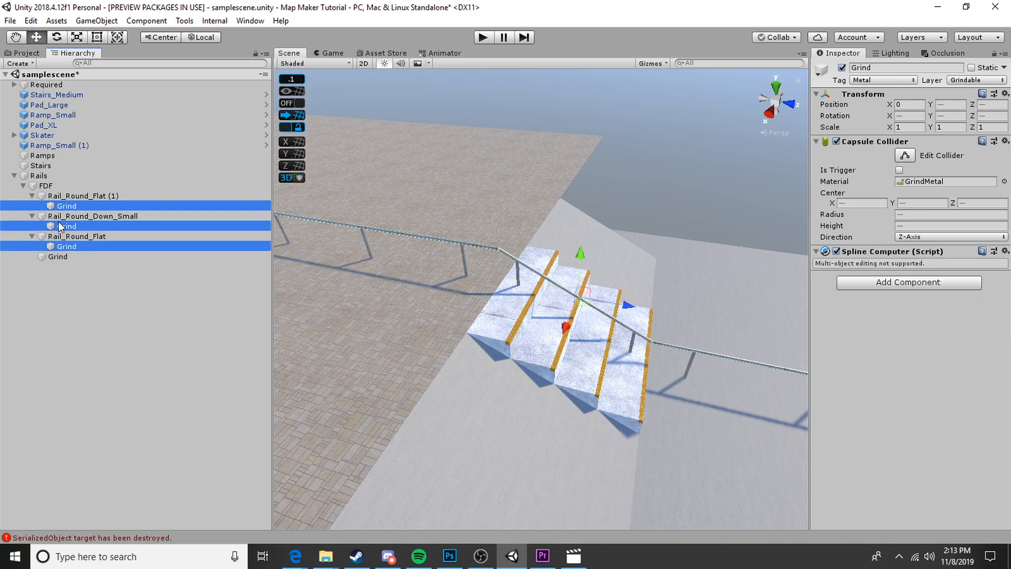
{"action": "left_click", "coordinate": [57, 256]}
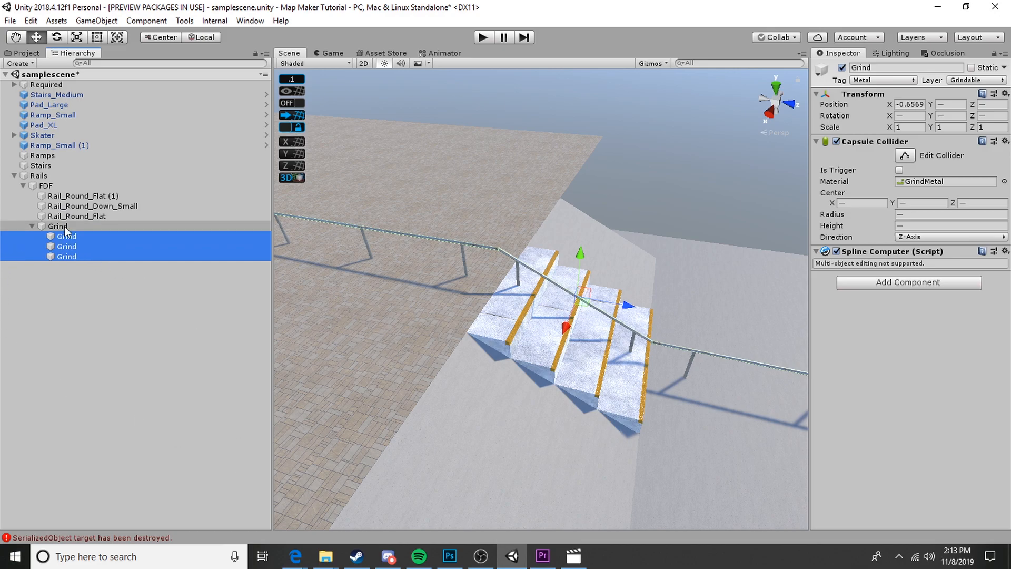
{"action": "left_click", "coordinate": [34, 227]}
{"action": "type", "text": "s"}
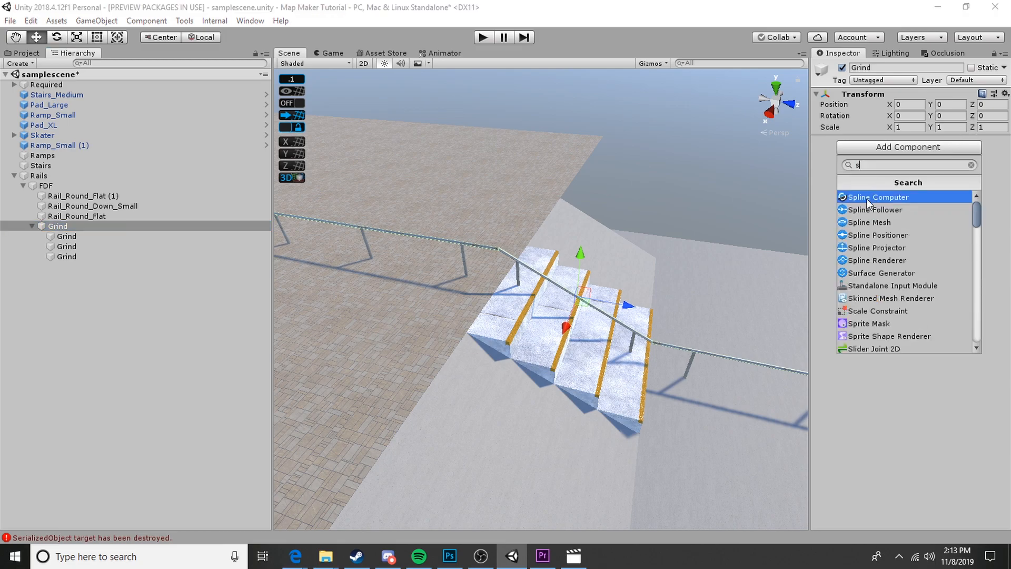
- Add a Spline Computer to Grind, tag it Metal and set the Grindable layer for this object only
{"action": "left_click", "coordinate": [879, 197]}
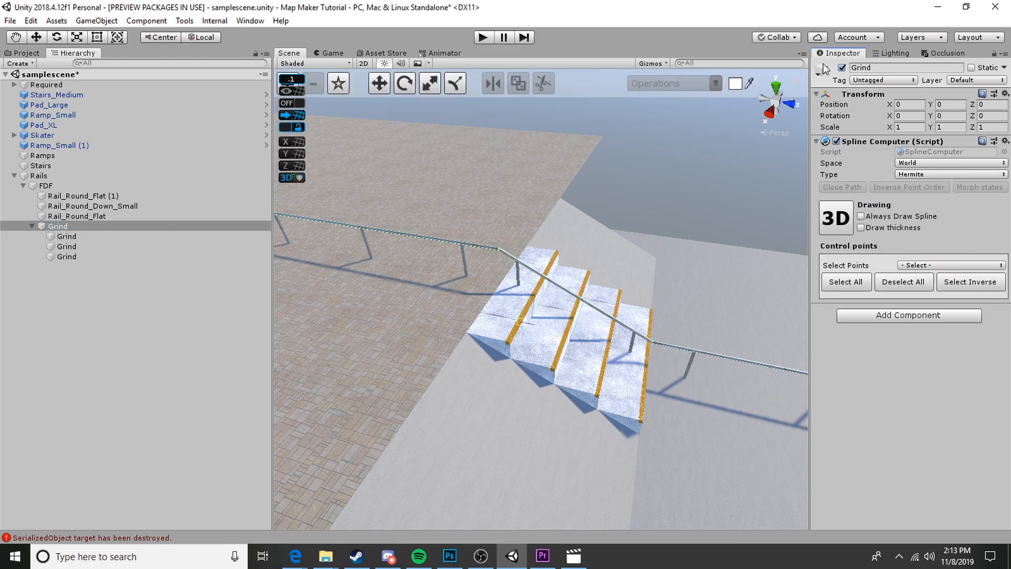
{"action": "left_click", "coordinate": [882, 80]}
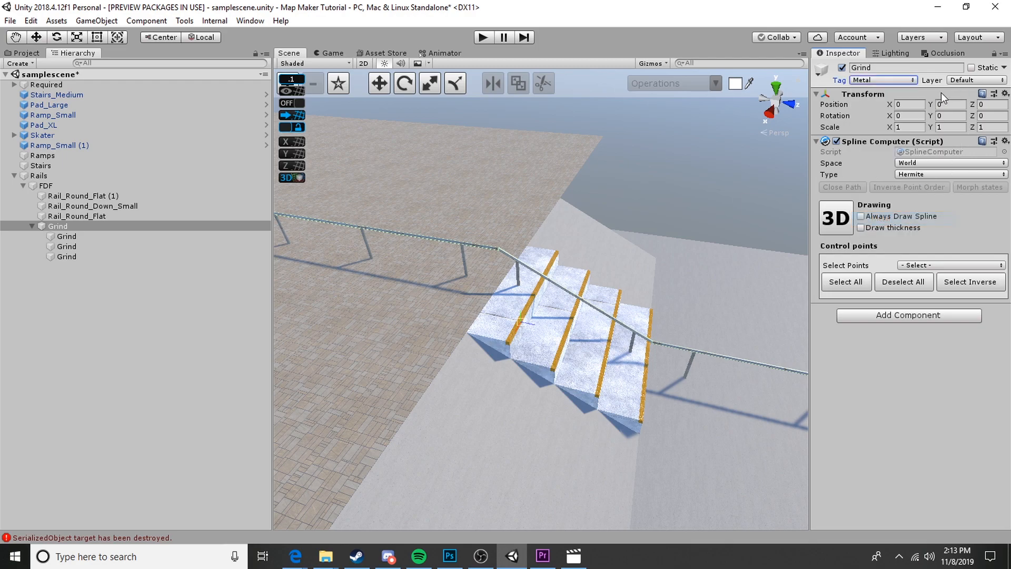
{"action": "left_click", "coordinate": [976, 80]}
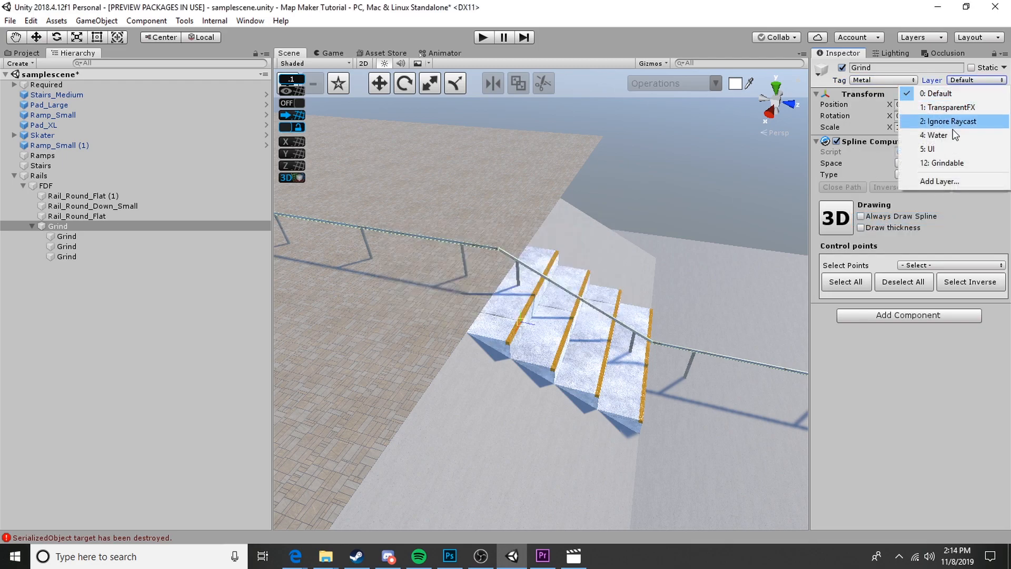
{"action": "left_click", "coordinate": [942, 162]}
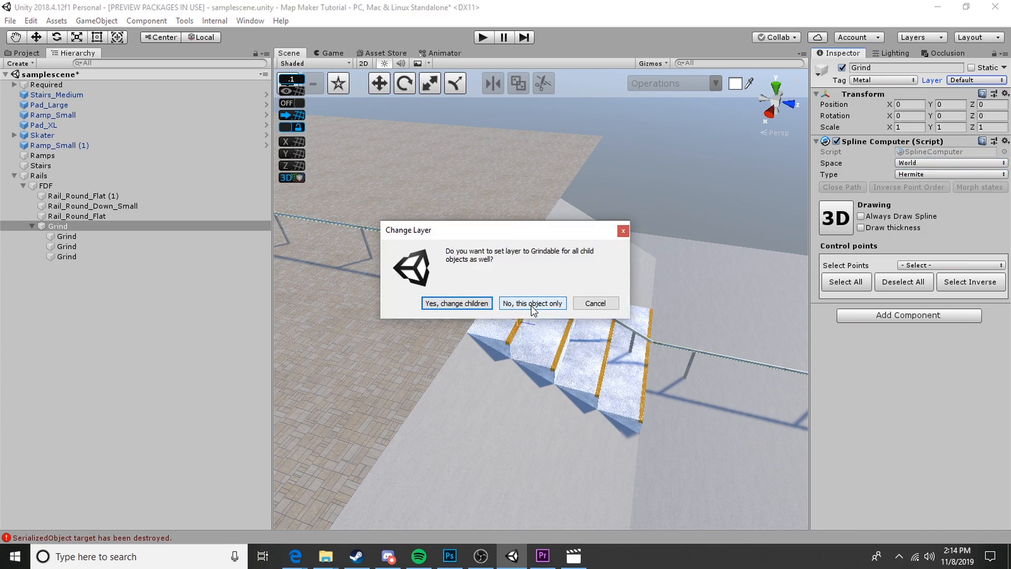
{"action": "left_click", "coordinate": [532, 304]}
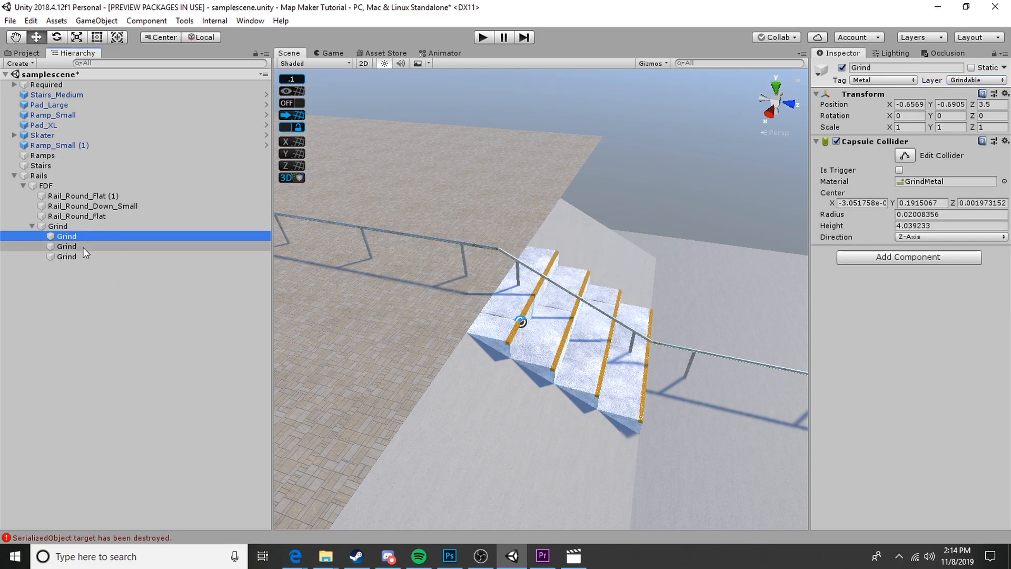
- Set the Grind spline to Local space and Linear type
{"action": "left_click", "coordinate": [56, 225]}
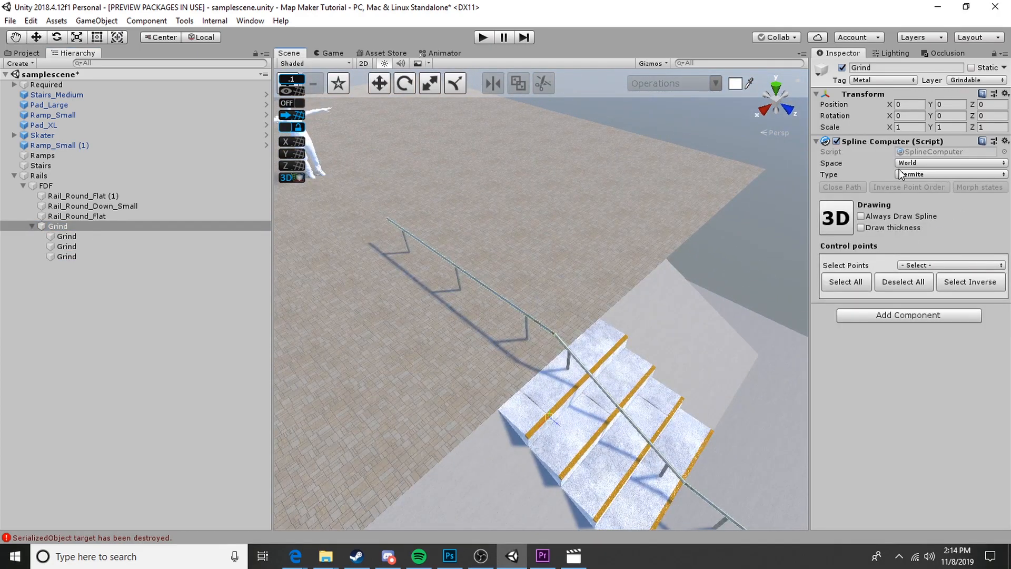
{"action": "left_click", "coordinate": [948, 162]}
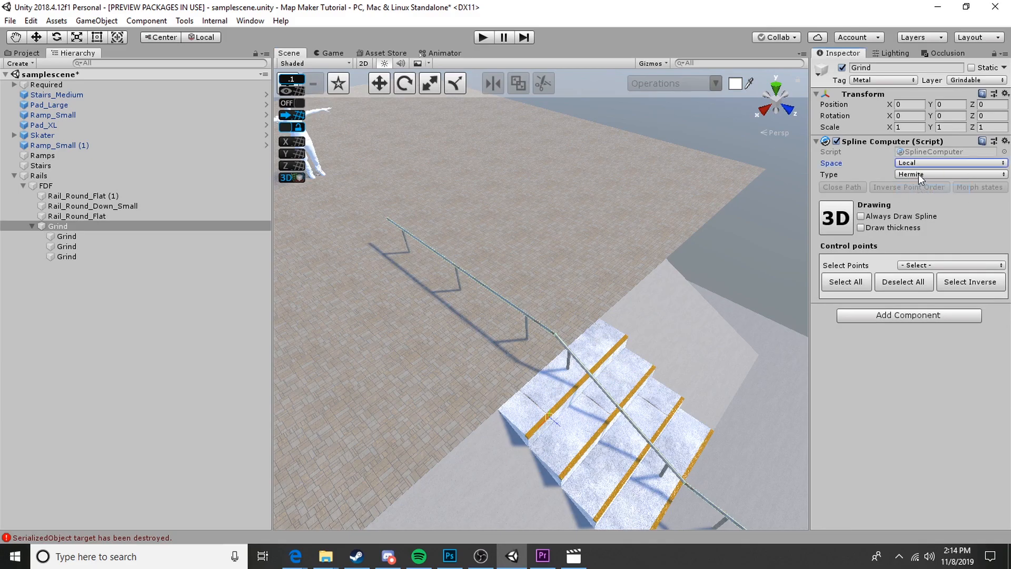
{"action": "left_click", "coordinate": [948, 173]}
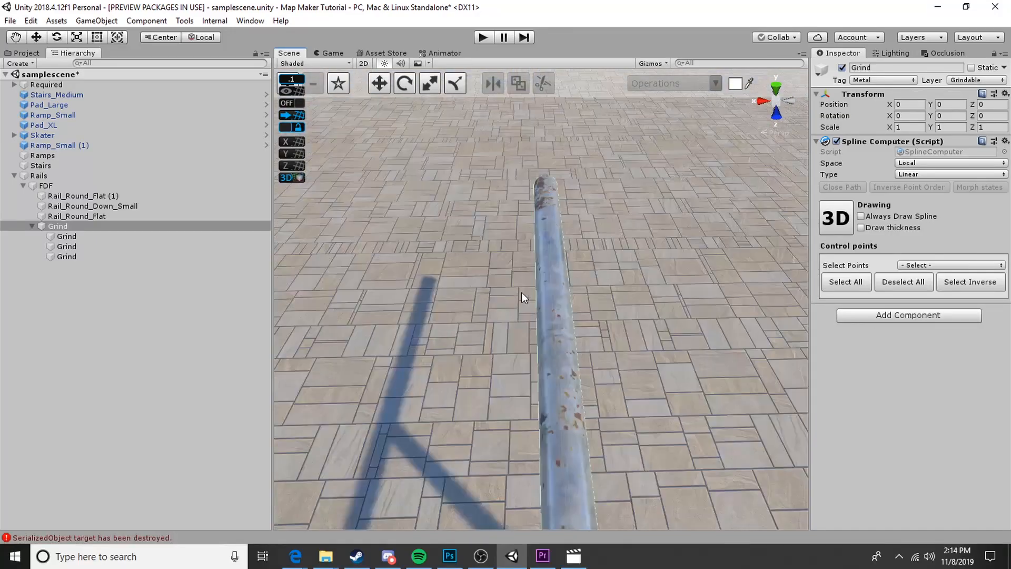
{"action": "left_click", "coordinate": [44, 124]}
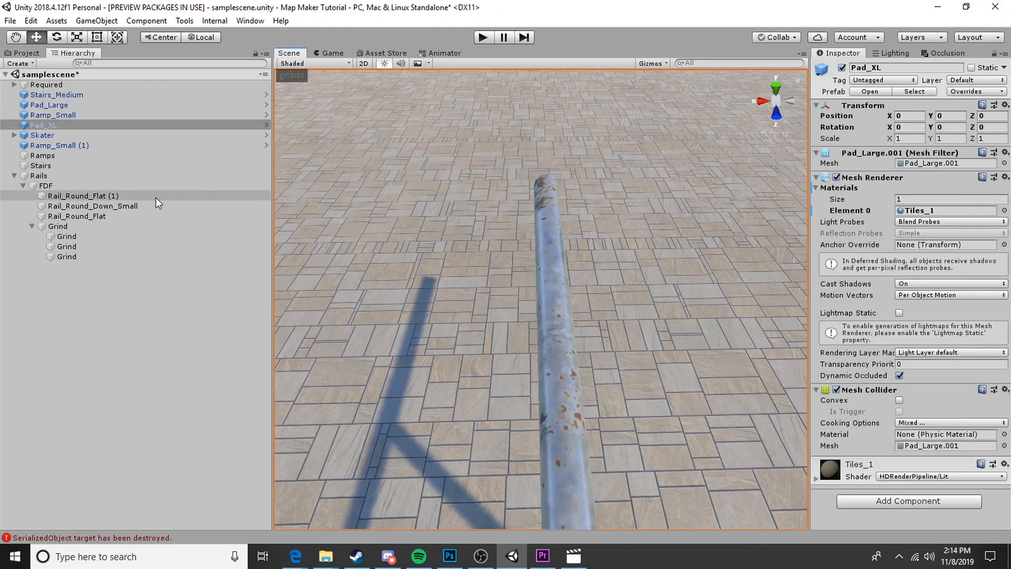
- Trace the Grind spline along the kinked rail, set all point normals upward, and collapse FDF
{"action": "left_click", "coordinate": [57, 225]}
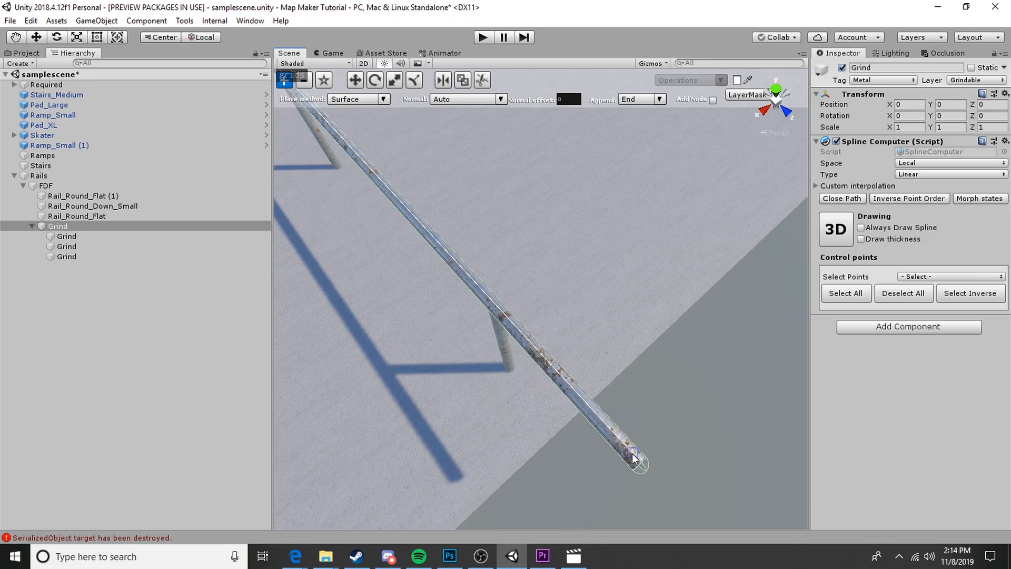
{"action": "left_click", "coordinate": [285, 79]}
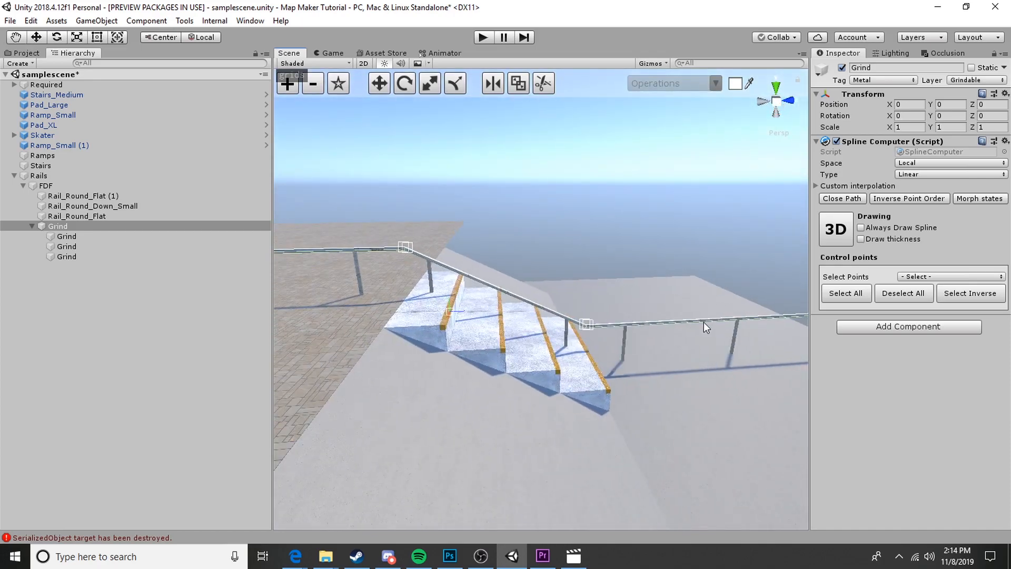
{"action": "left_click", "coordinate": [454, 82]}
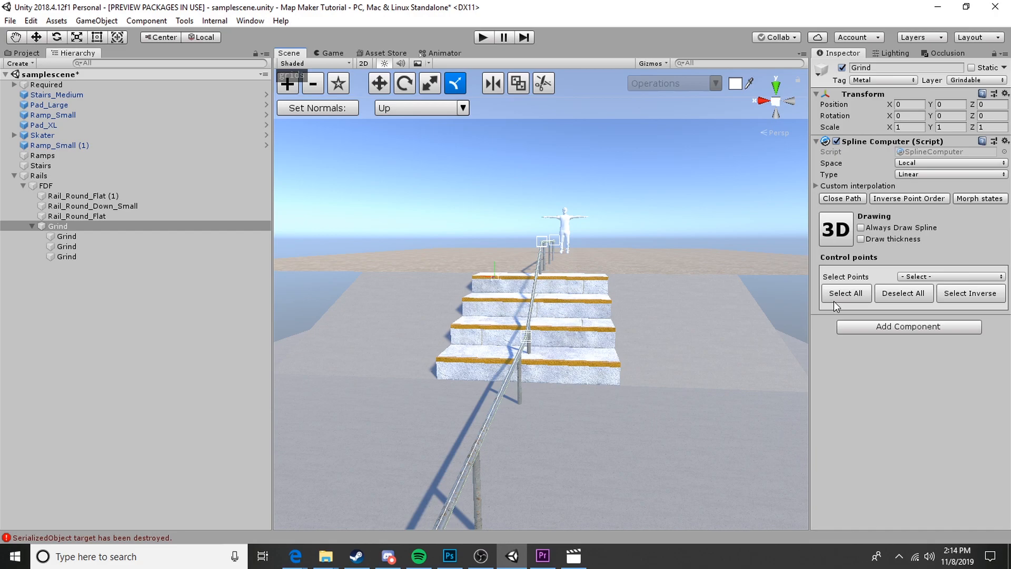
{"action": "left_click", "coordinate": [846, 293]}
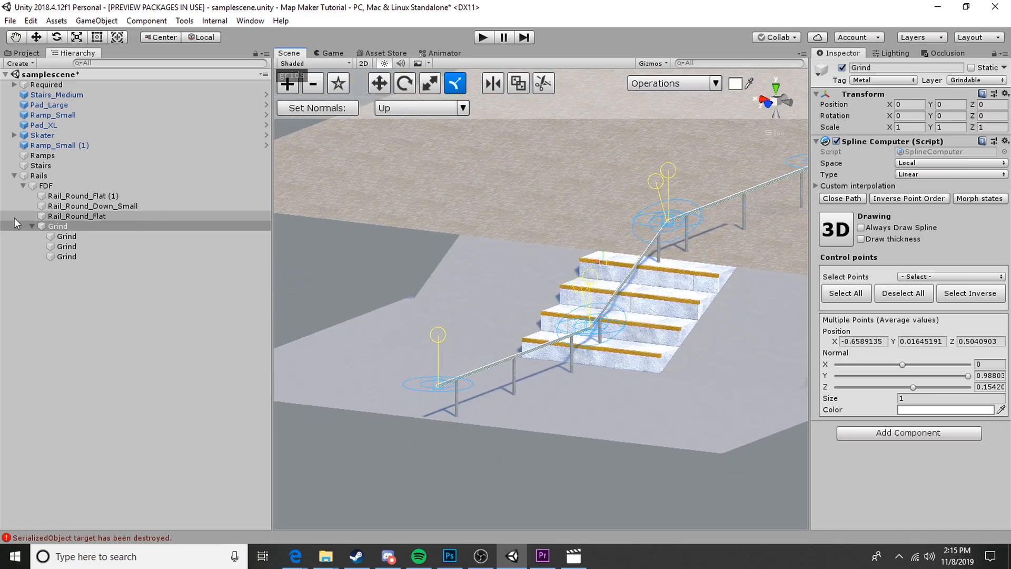
{"action": "left_click", "coordinate": [57, 226]}
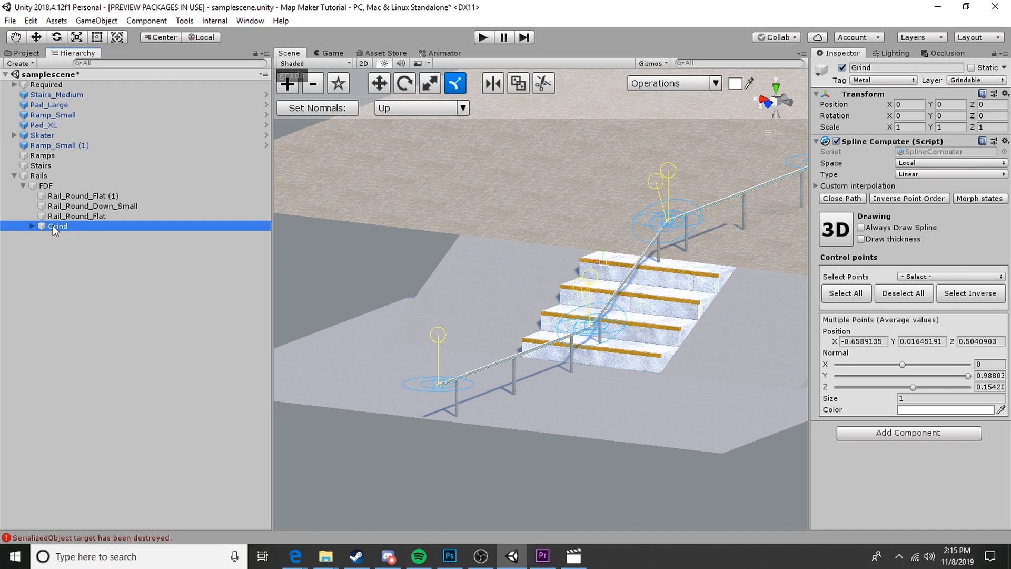
{"action": "mouse_move", "coordinate": [74, 232]}
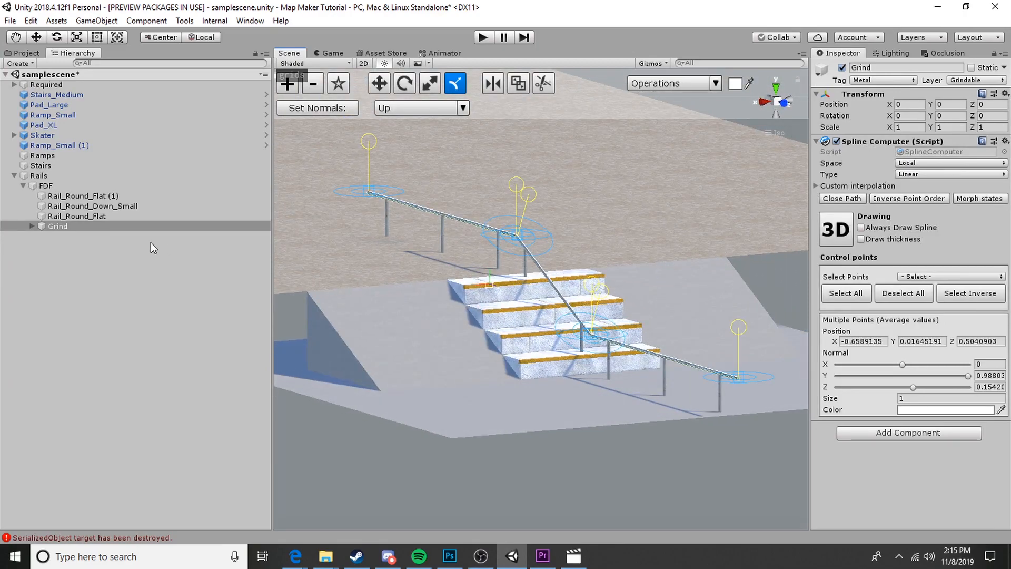
{"action": "left_click", "coordinate": [903, 293]}
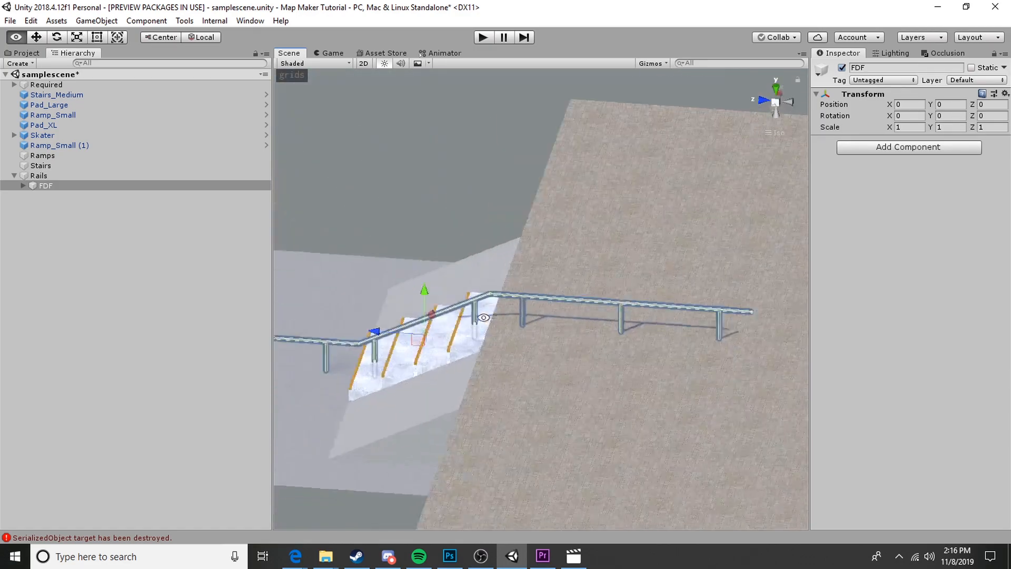
- Duplicate Rail_Round_Flat and a grind collider and parent them under FDF and Grind
{"action": "left_click", "coordinate": [75, 216]}
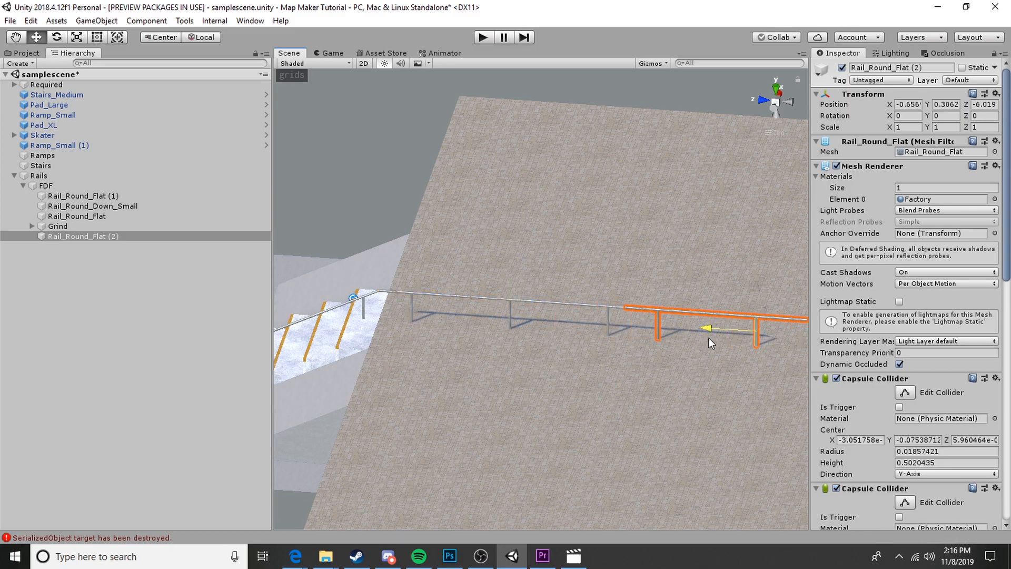
{"action": "left_click", "coordinate": [57, 226]}
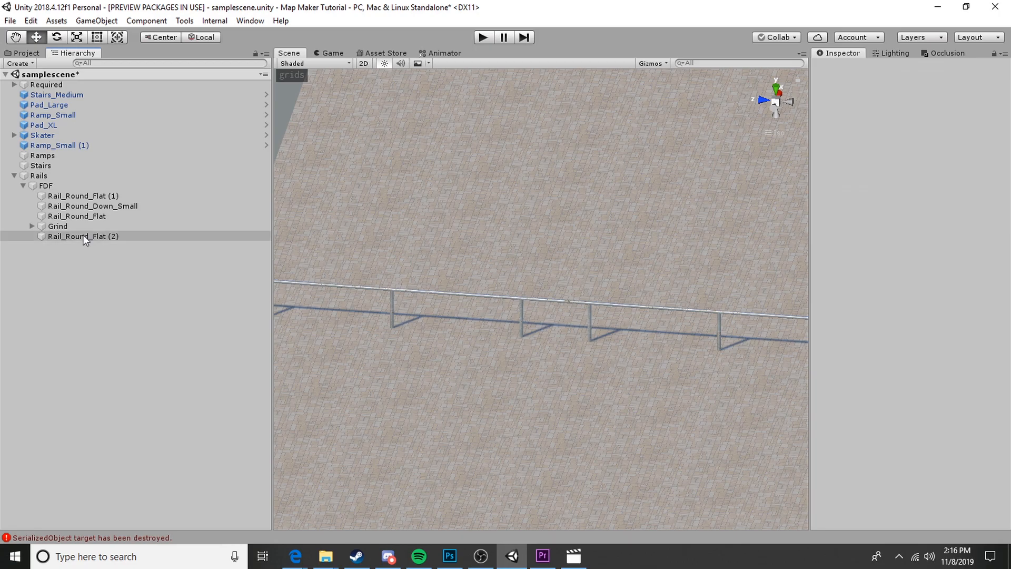
{"action": "left_click", "coordinate": [82, 236]}
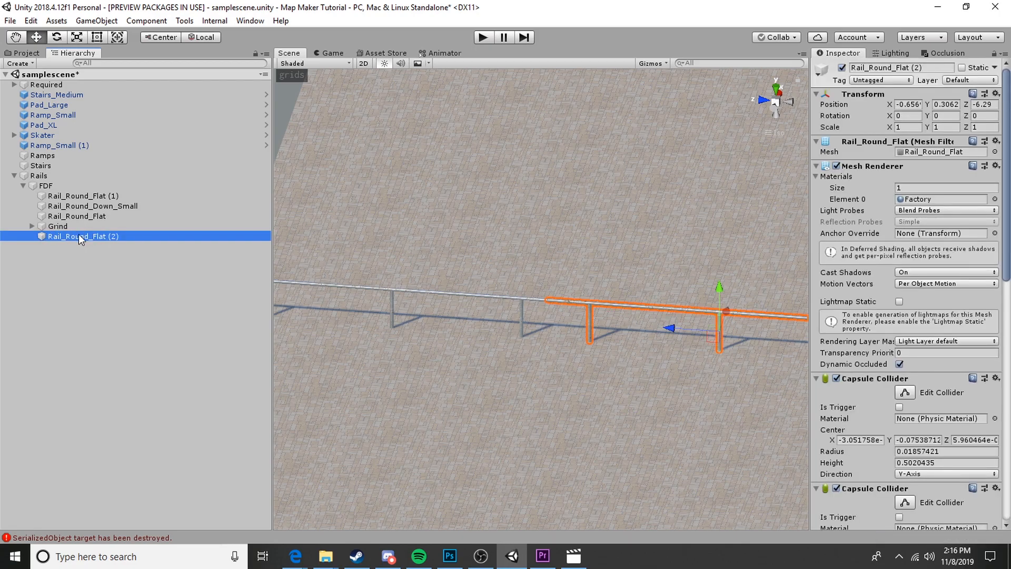
{"action": "left_click", "coordinate": [57, 226]}
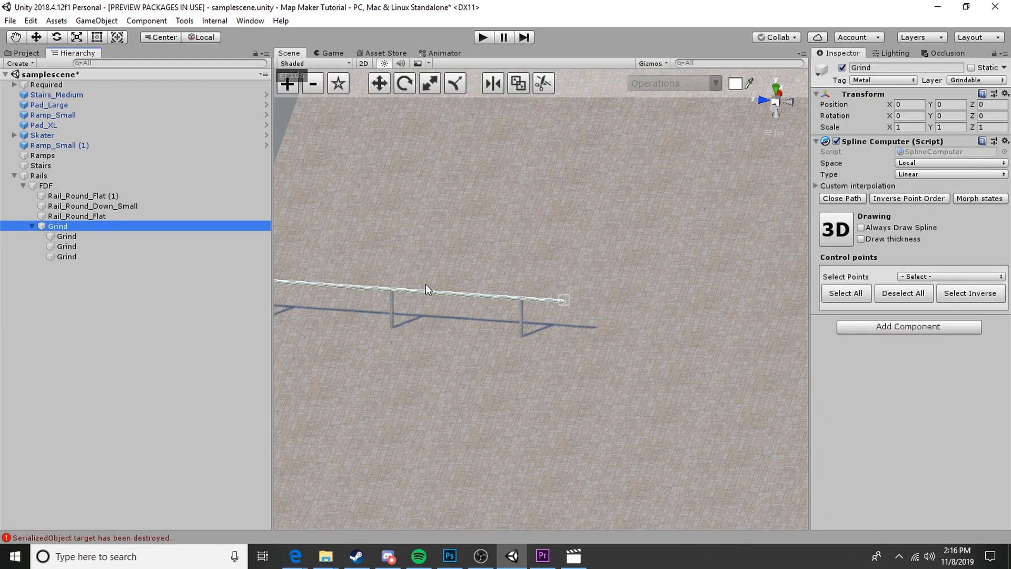
{"action": "left_click", "coordinate": [66, 256]}
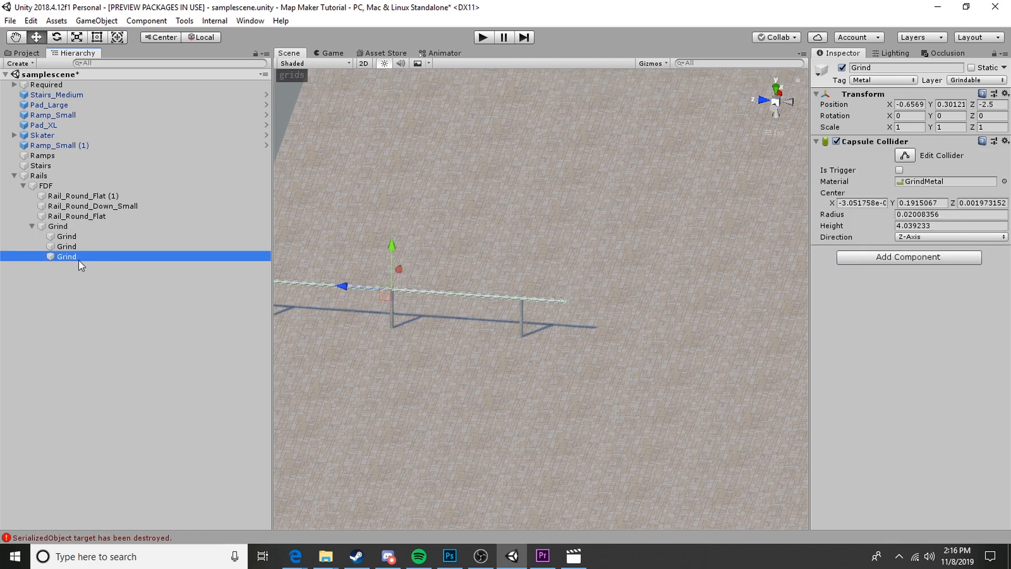
{"action": "left_click", "coordinate": [76, 216]}
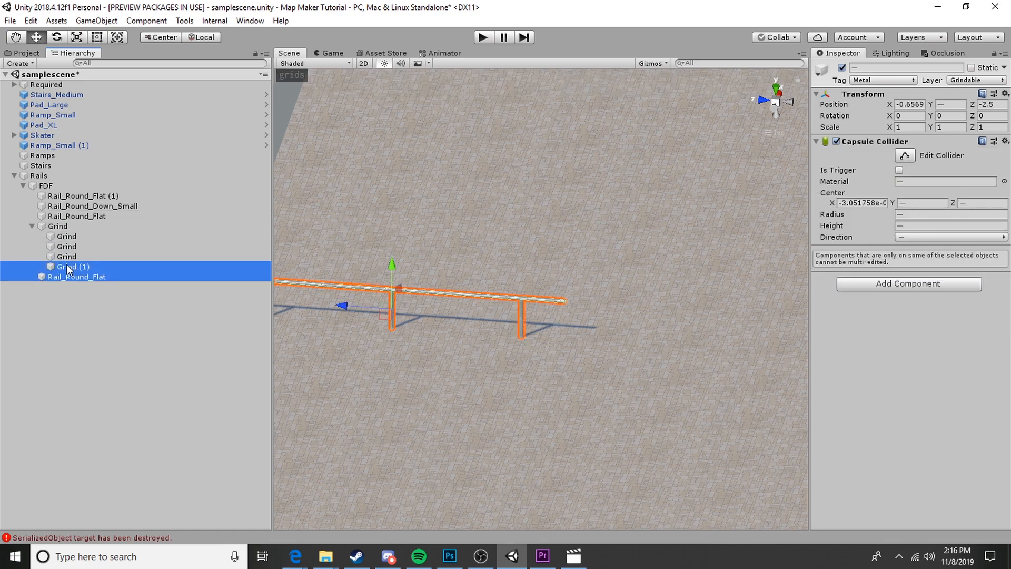
{"action": "left_click", "coordinate": [76, 226]}
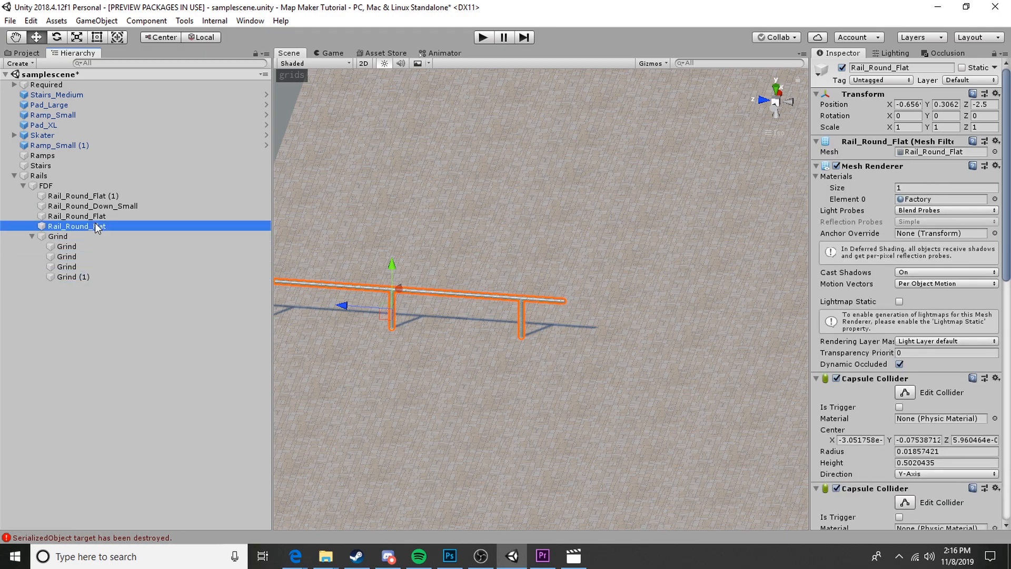
{"action": "left_click", "coordinate": [73, 277]}
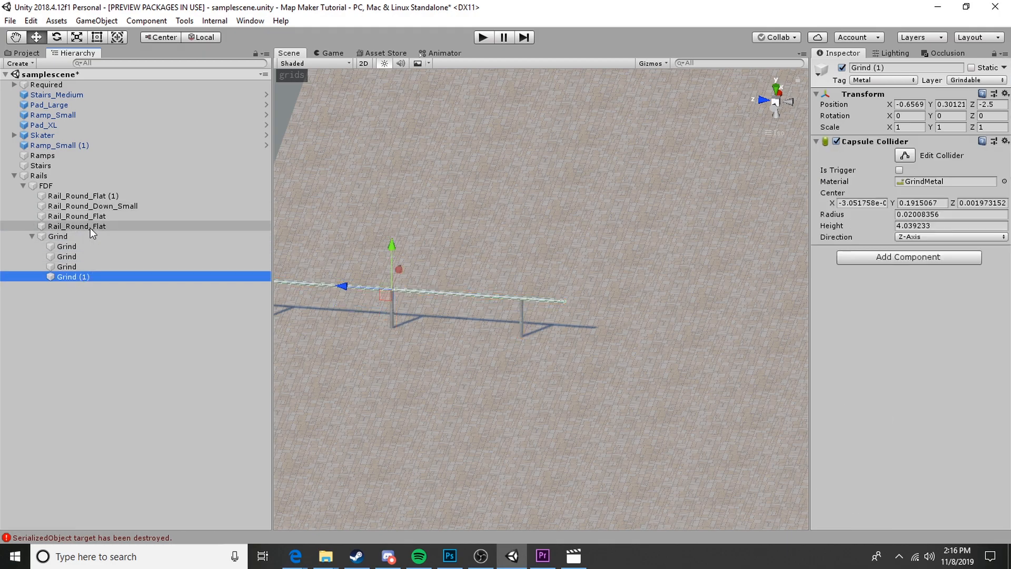
{"action": "left_click", "coordinate": [75, 225]}
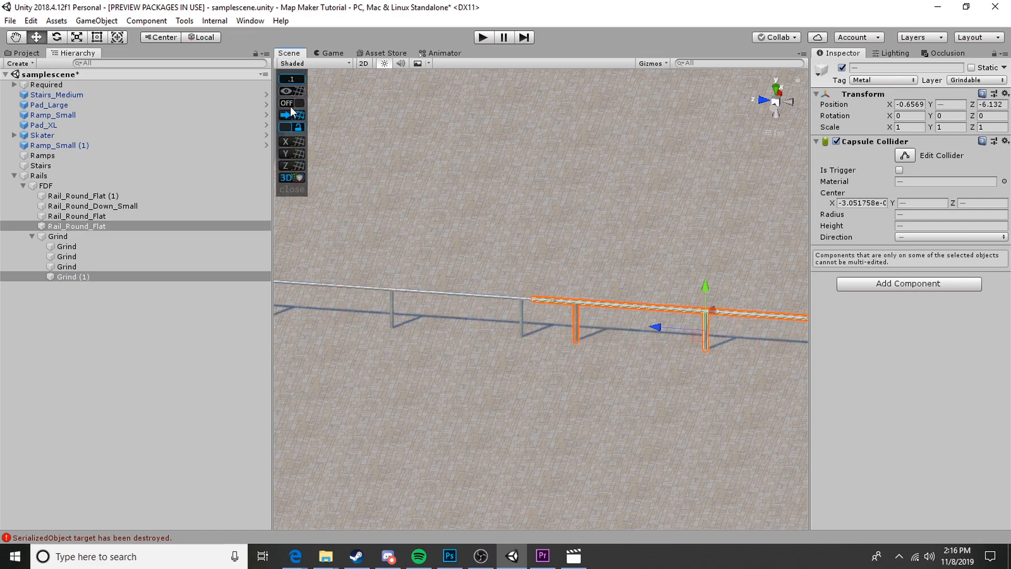
- Vertex-snap the copied rail and collider to extend the upper flat, then collapse FDF
{"action": "left_click", "coordinate": [286, 103]}
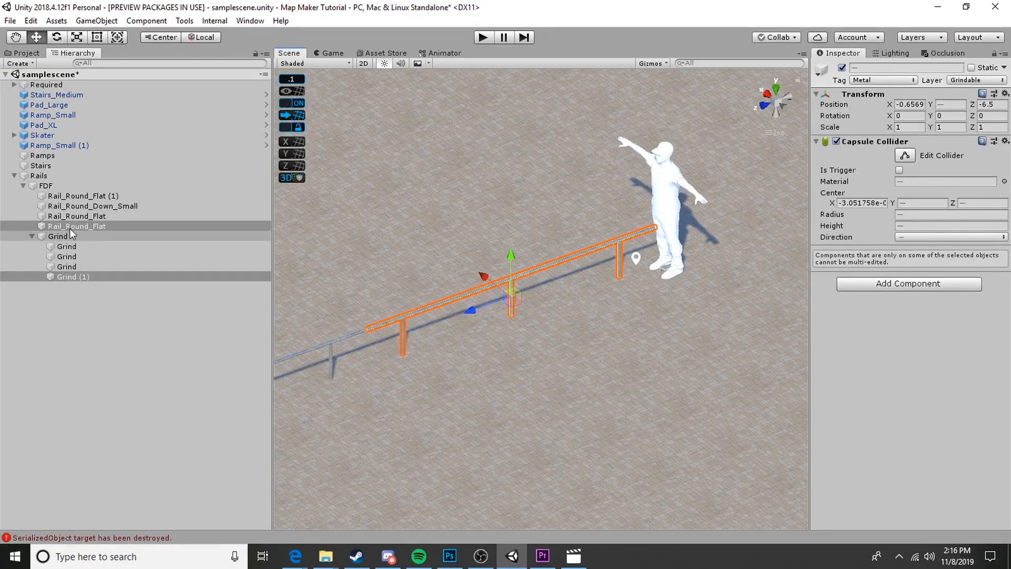
{"action": "left_click", "coordinate": [57, 236]}
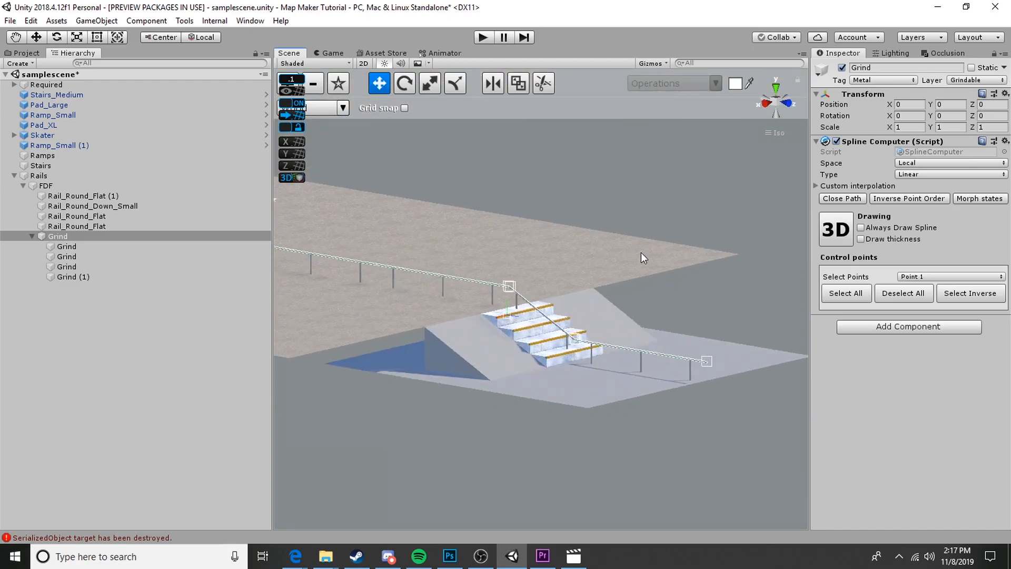
{"action": "left_click", "coordinate": [378, 82]}
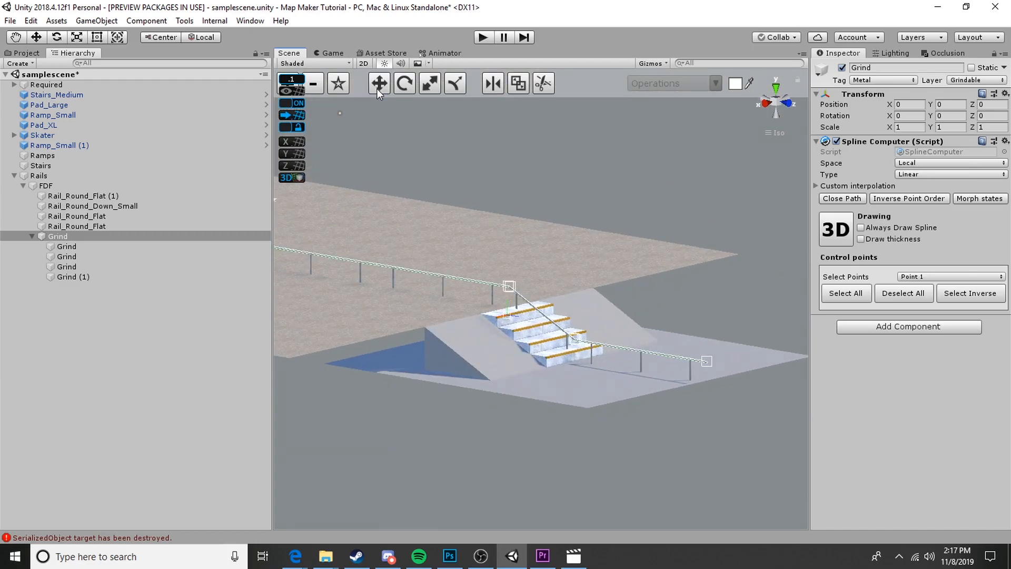
{"action": "left_click", "coordinate": [23, 185]}
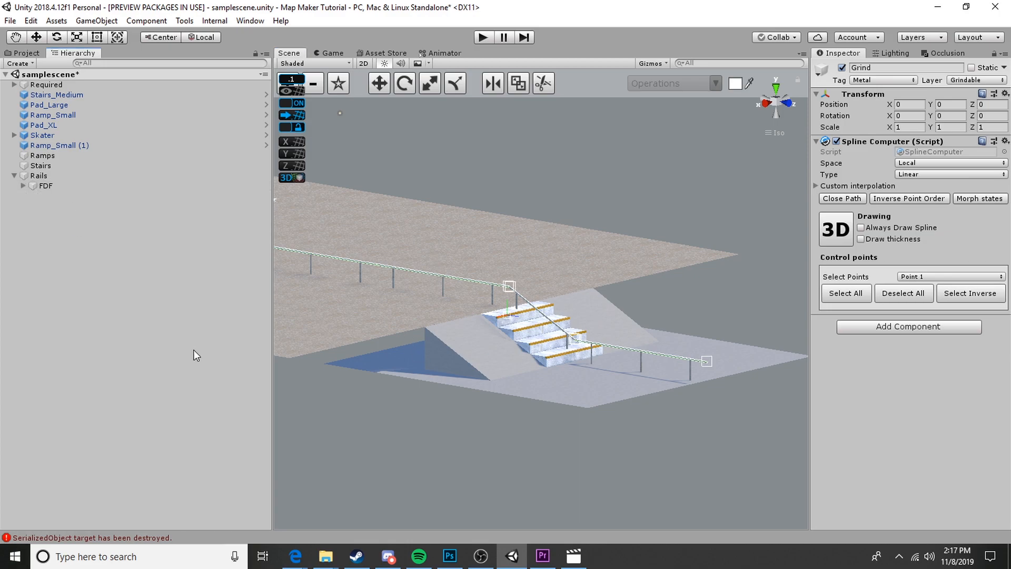
- Browse to the project's Assets > Scenes folder containing the saved samplescene
{"action": "left_click", "coordinate": [45, 185]}
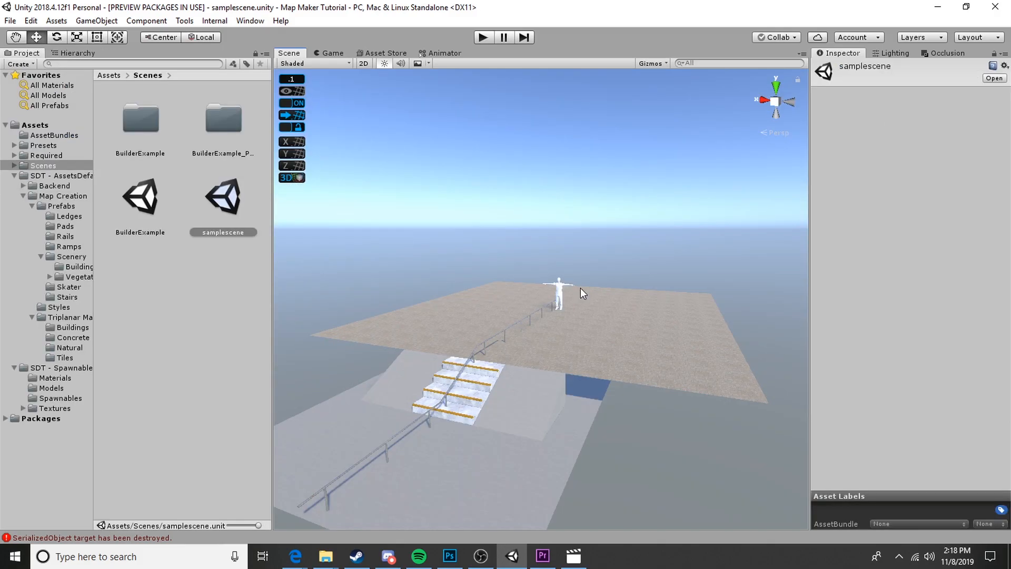
{"action": "mouse_move", "coordinate": [538, 342]}
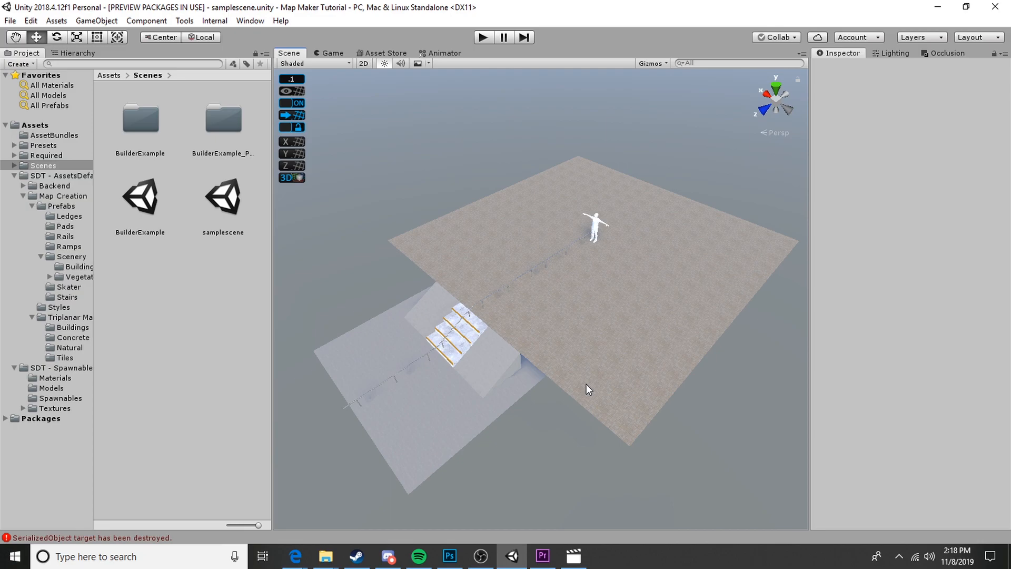
{"action": "mouse_move", "coordinate": [608, 380]}
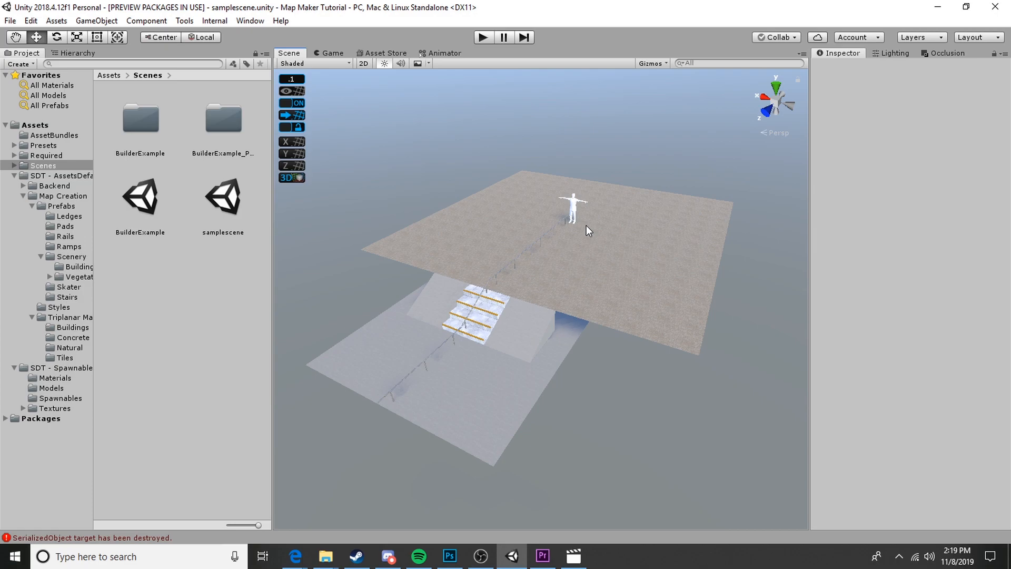
{"action": "mouse_move", "coordinate": [524, 288]}
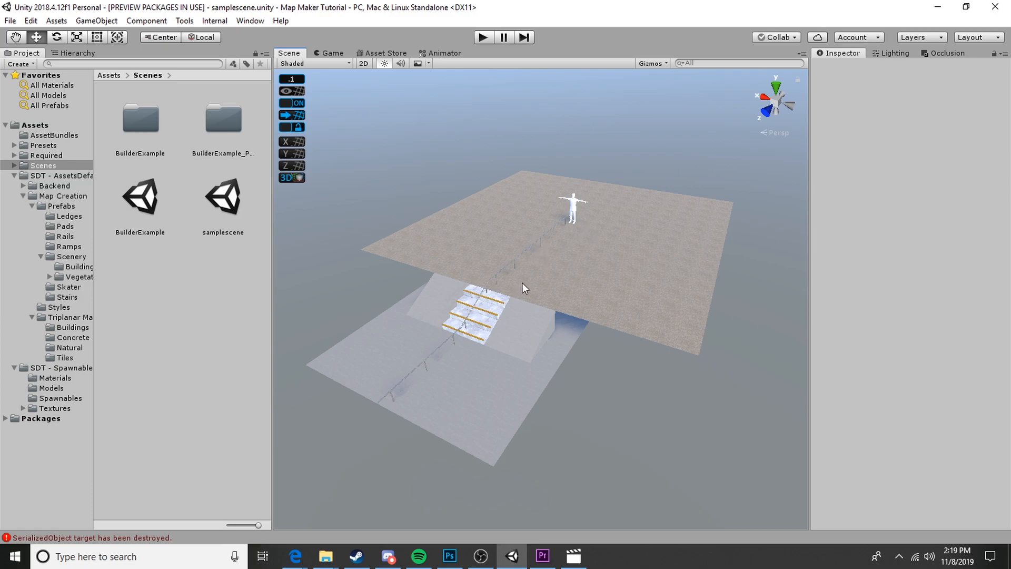
{"action": "mouse_move", "coordinate": [455, 278]}
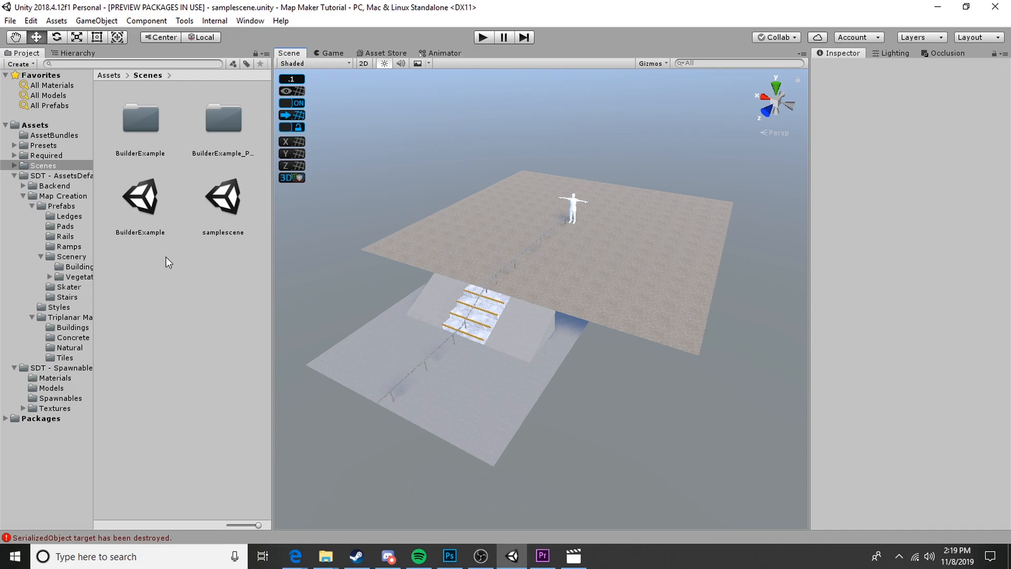
{"action": "mouse_move", "coordinate": [228, 201]}
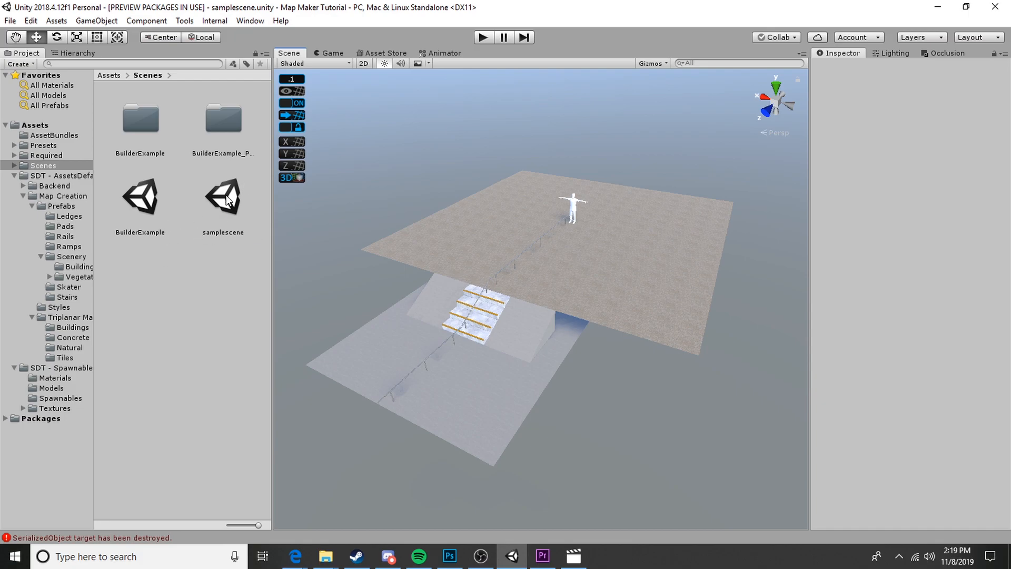
- Assign samplescene to a new AssetBundle named tutoriallevel
{"action": "left_click", "coordinate": [222, 198]}
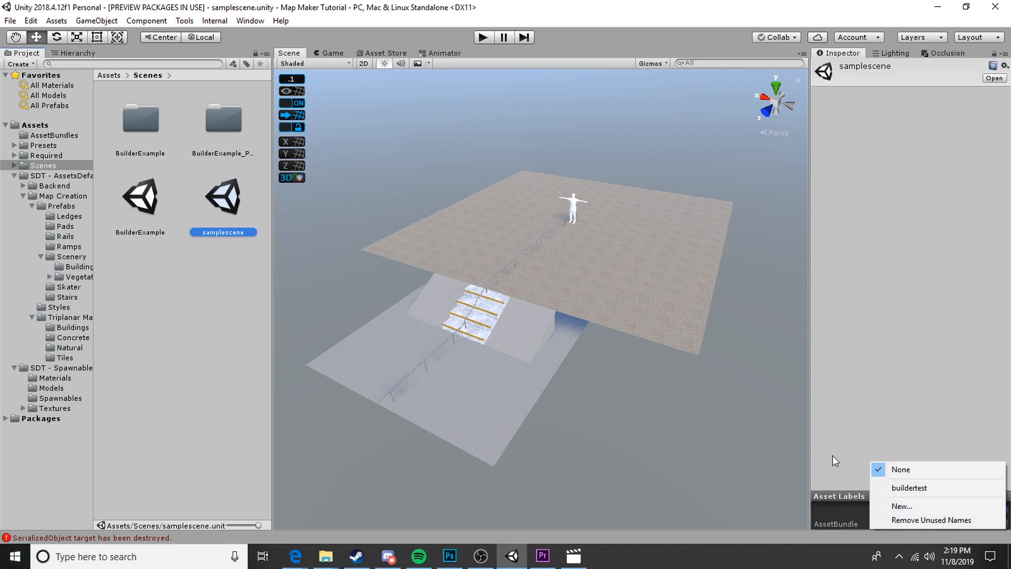
{"action": "left_click", "coordinate": [901, 469]}
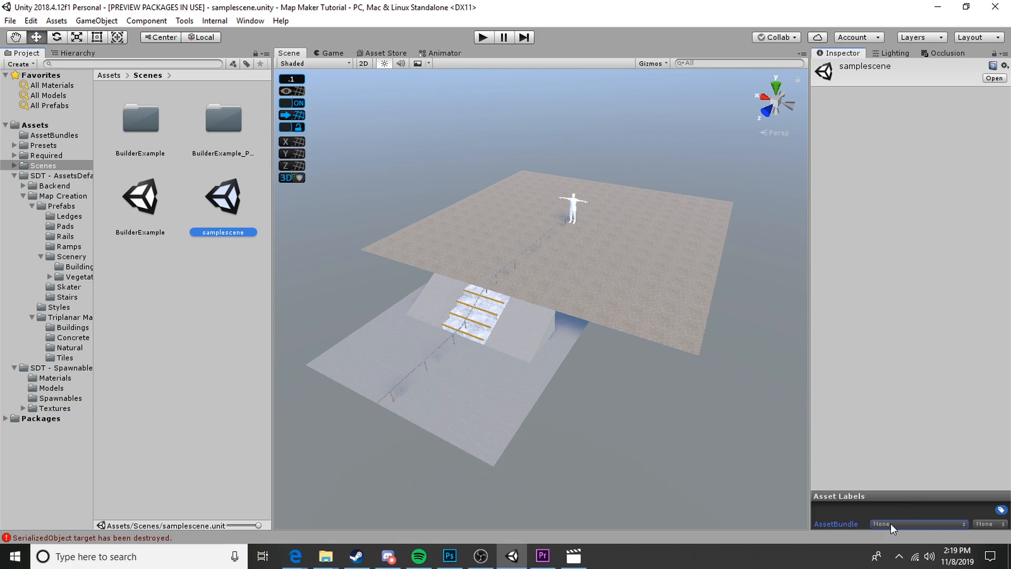
{"action": "left_click", "coordinate": [892, 524]}
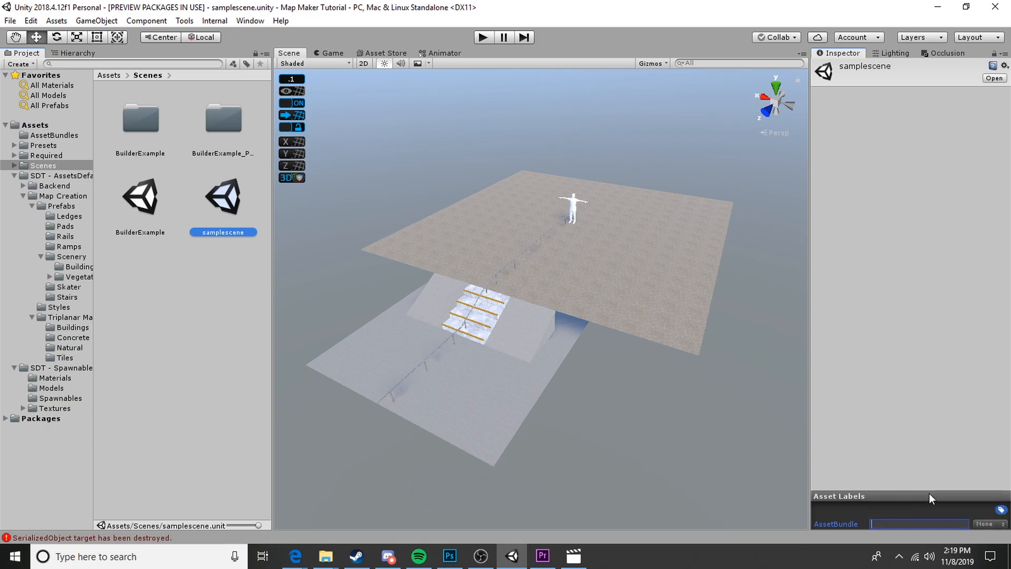
{"action": "type", "text": "TutorialLe"}
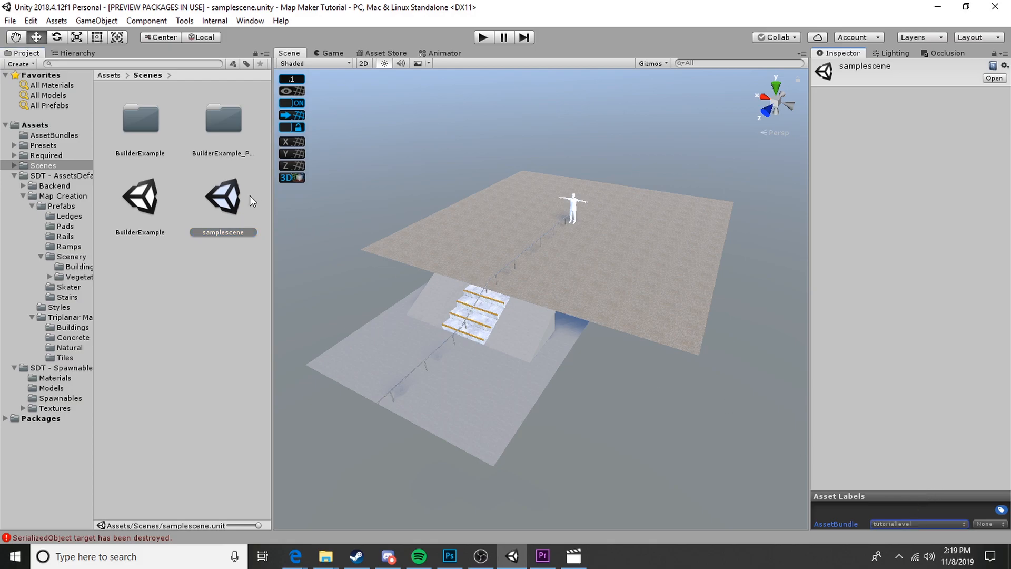
- Run Build AssetBundles from the samplescene asset's context actions
{"action": "right_click", "coordinate": [222, 200]}
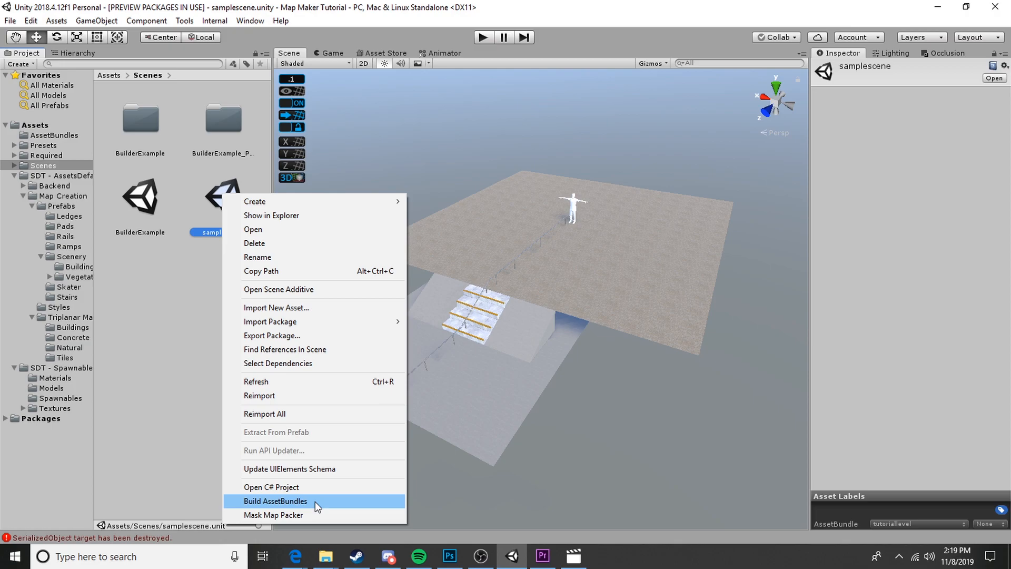
{"action": "left_click", "coordinate": [275, 500]}
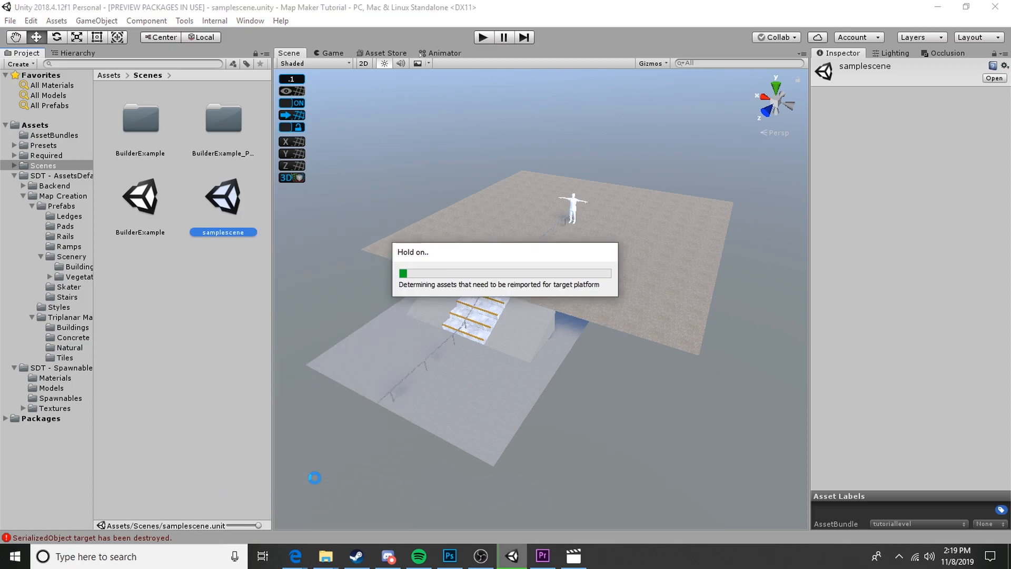